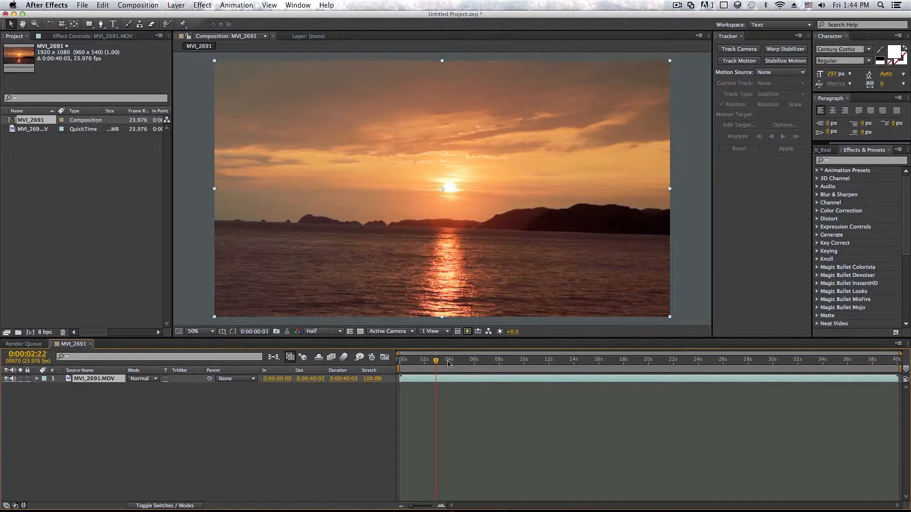
# - Trim the sunset composition's duration to 0:00:04:02
pyautogui.click(451, 359)
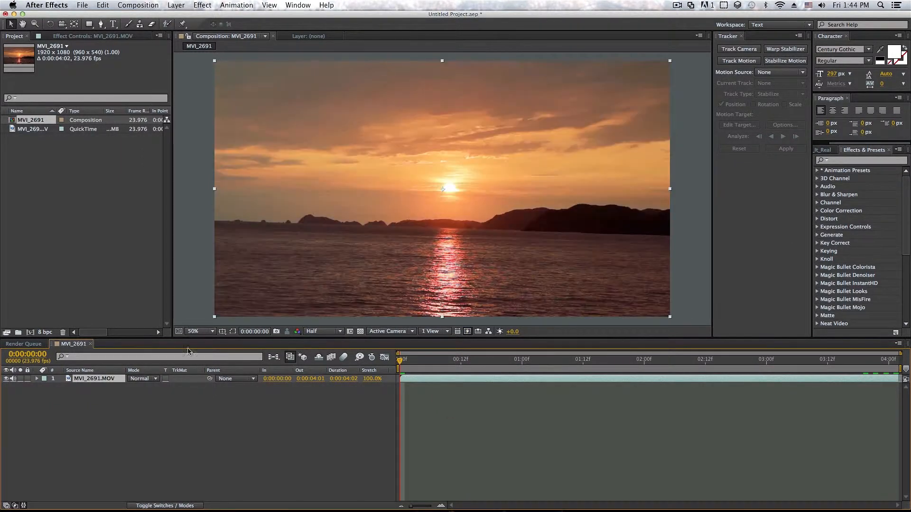
pyautogui.moveTo(311, 179)
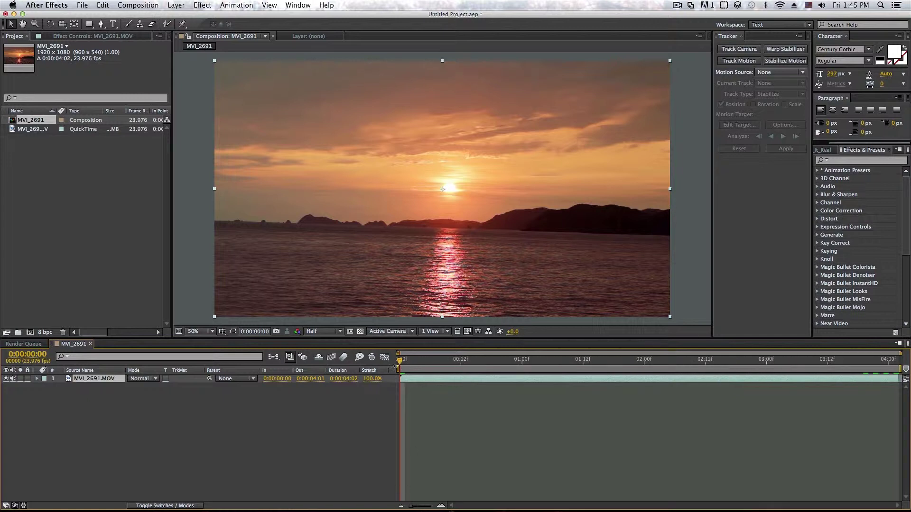
pyautogui.moveTo(150, 456)
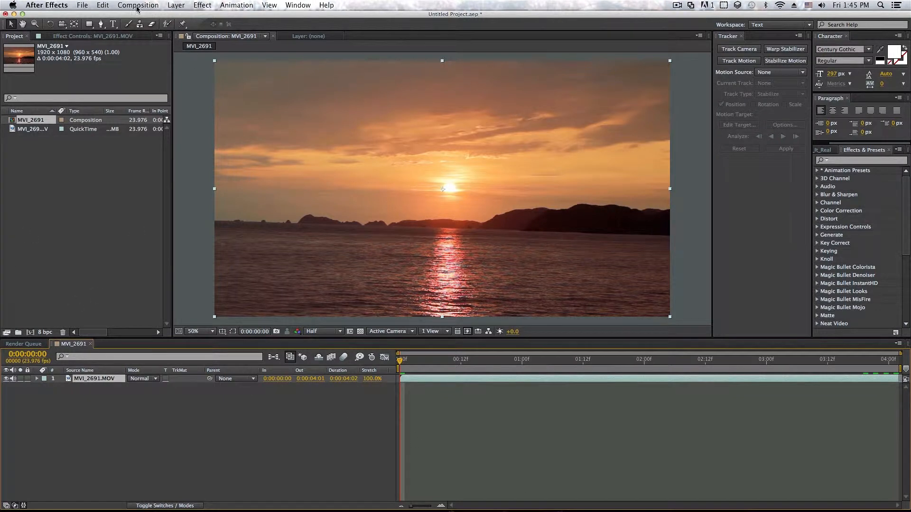
# - Add the MVI_2691 sunset composition to the Render Queue from the Composition menu
pyautogui.click(138, 6)
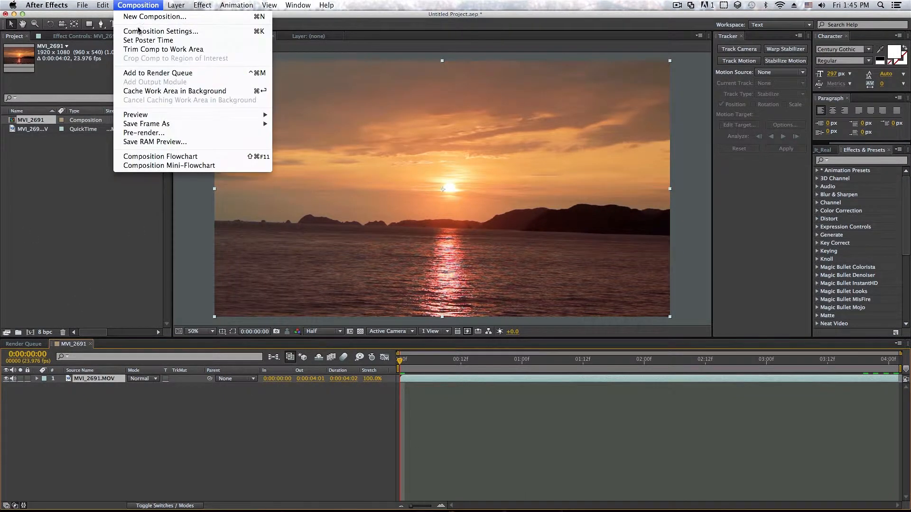
pyautogui.click(158, 73)
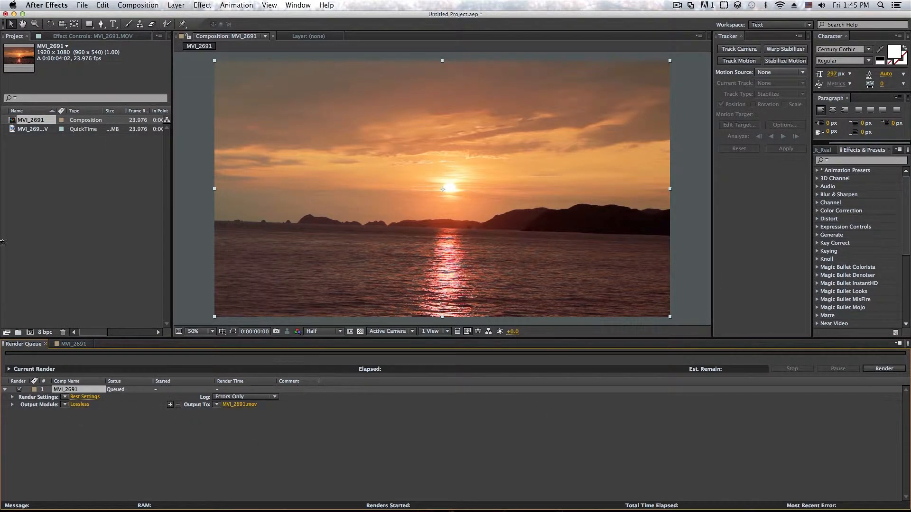
pyautogui.moveTo(625, 435)
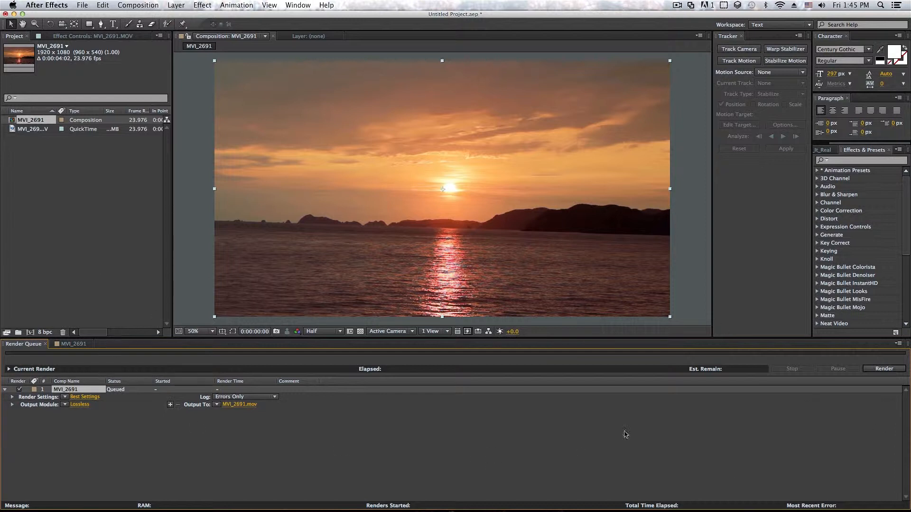
pyautogui.moveTo(512, 399)
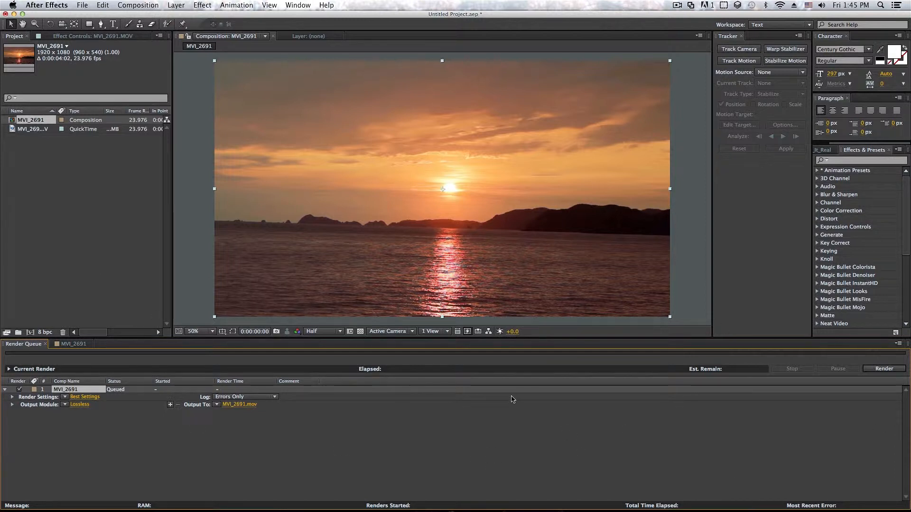
pyautogui.moveTo(246, 442)
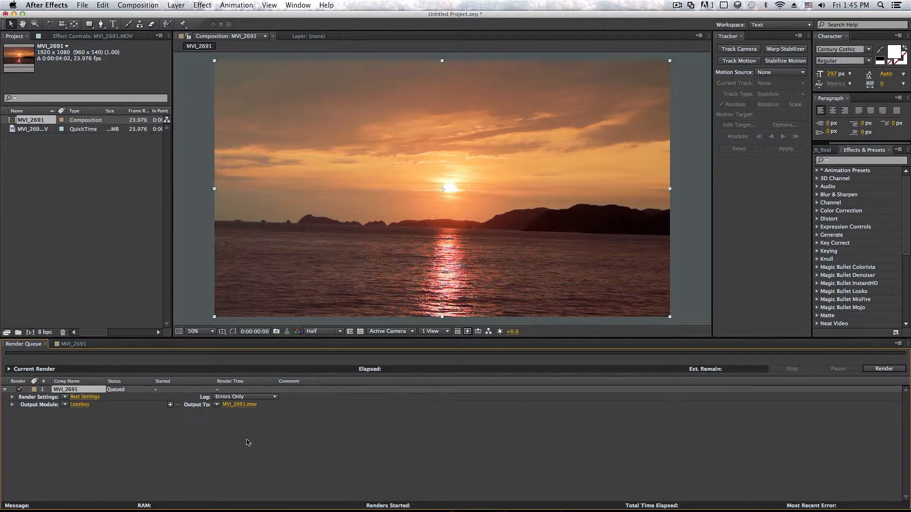
pyautogui.moveTo(37, 405)
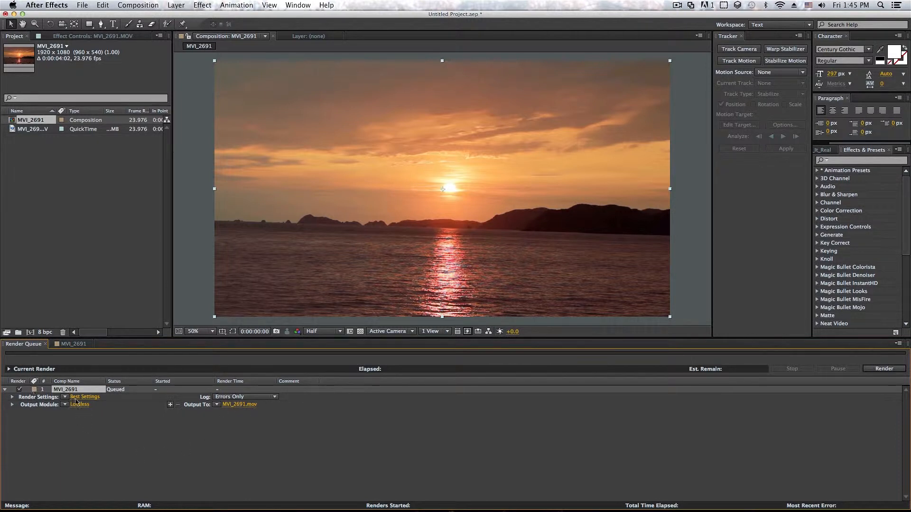
# - In Best Settings render settings, keep Best quality and Full resolution and confirm
pyautogui.click(84, 397)
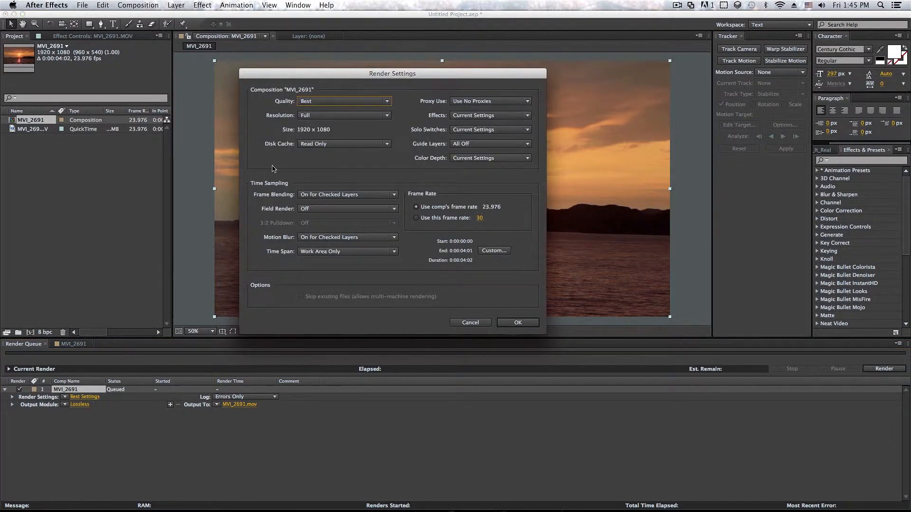
pyautogui.moveTo(393, 73); pyautogui.dragTo(380, 106)
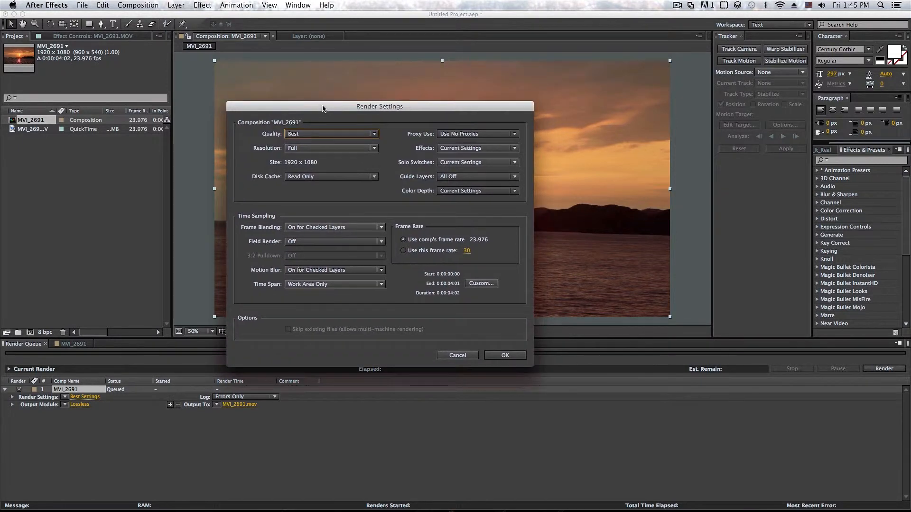
pyautogui.moveTo(323, 108); pyautogui.dragTo(380, 93)
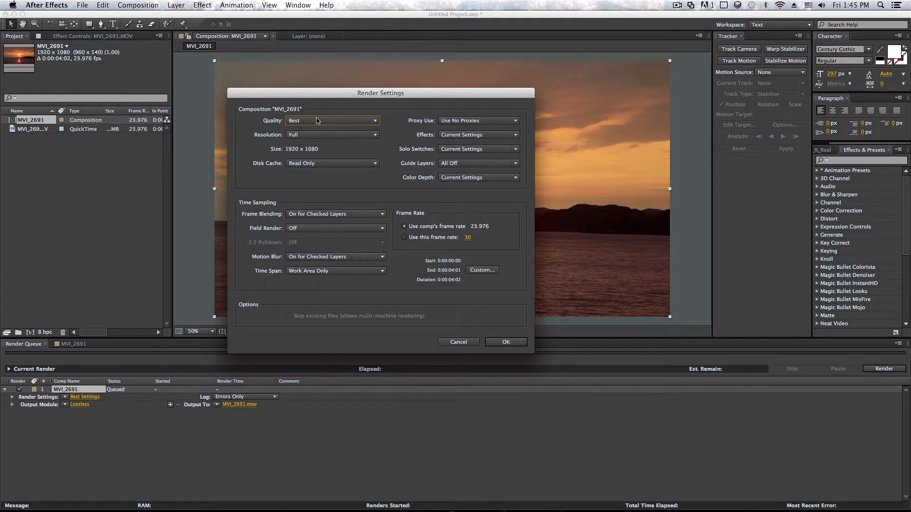
pyautogui.click(332, 121)
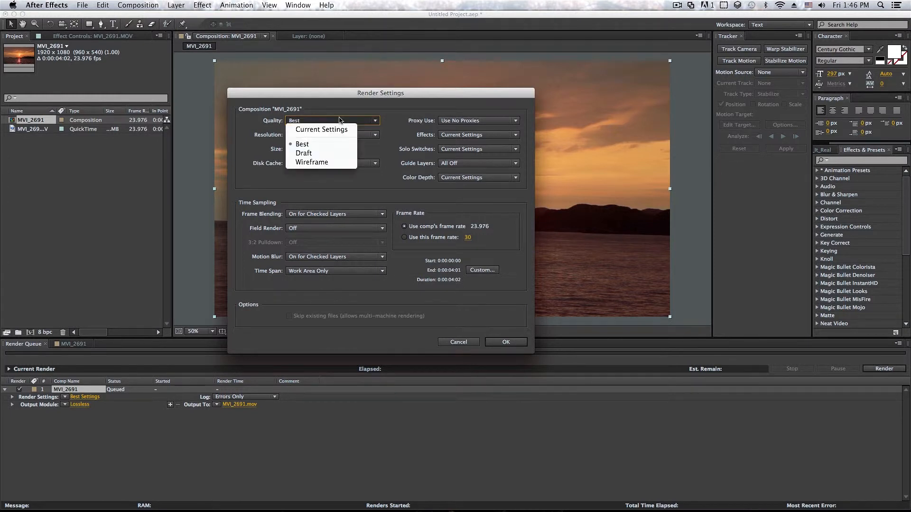
pyautogui.moveTo(311, 163)
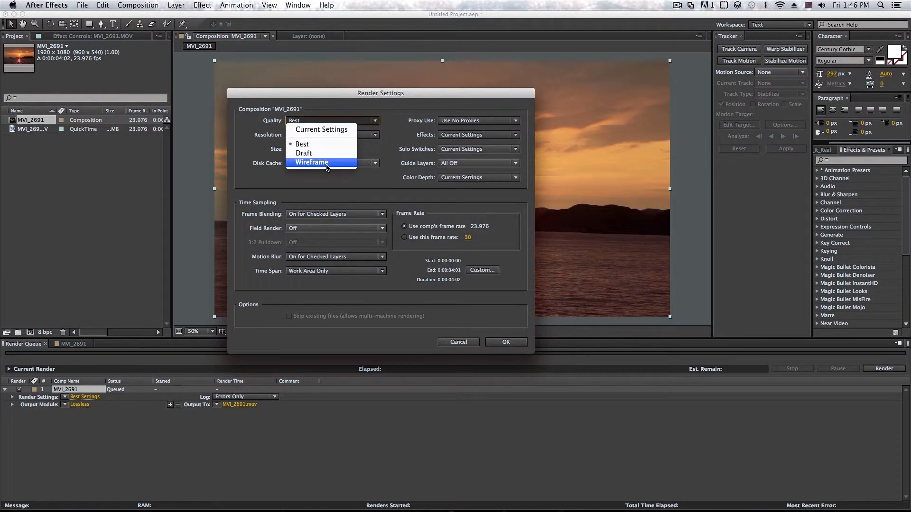
pyautogui.click(301, 144)
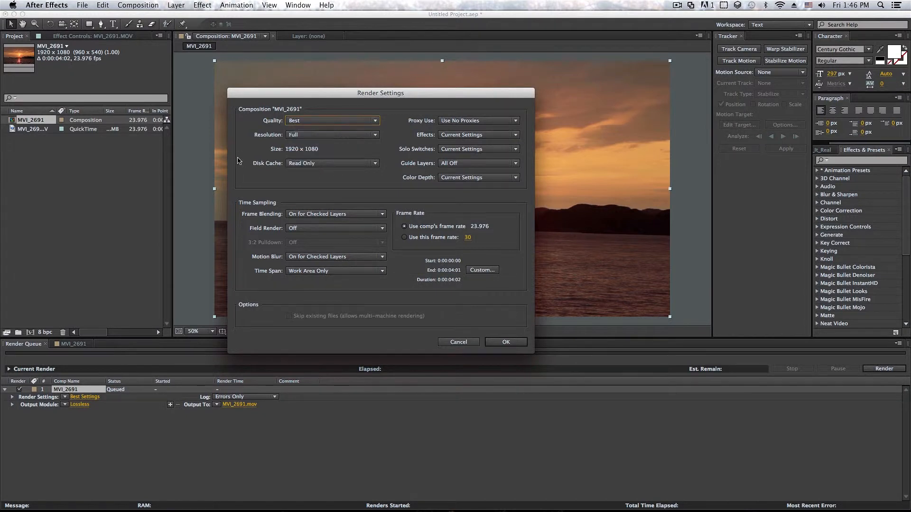
pyautogui.click(332, 135)
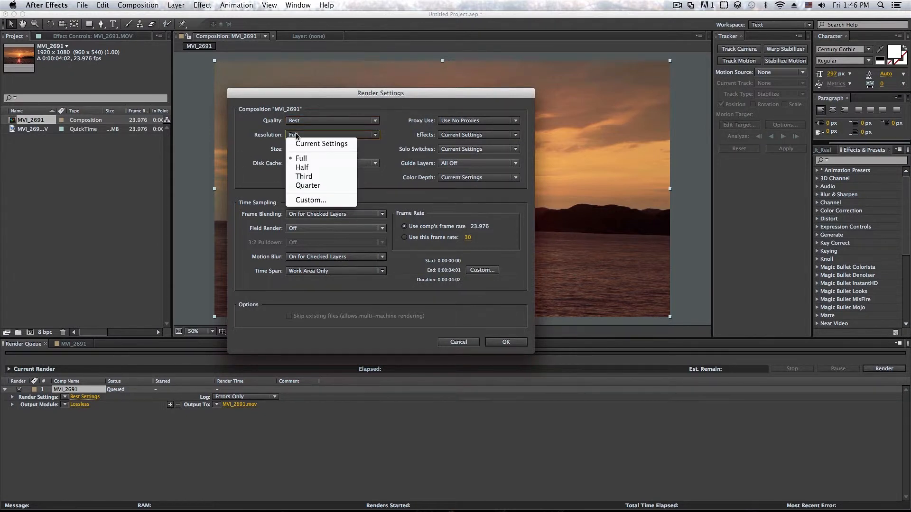
pyautogui.click(300, 158)
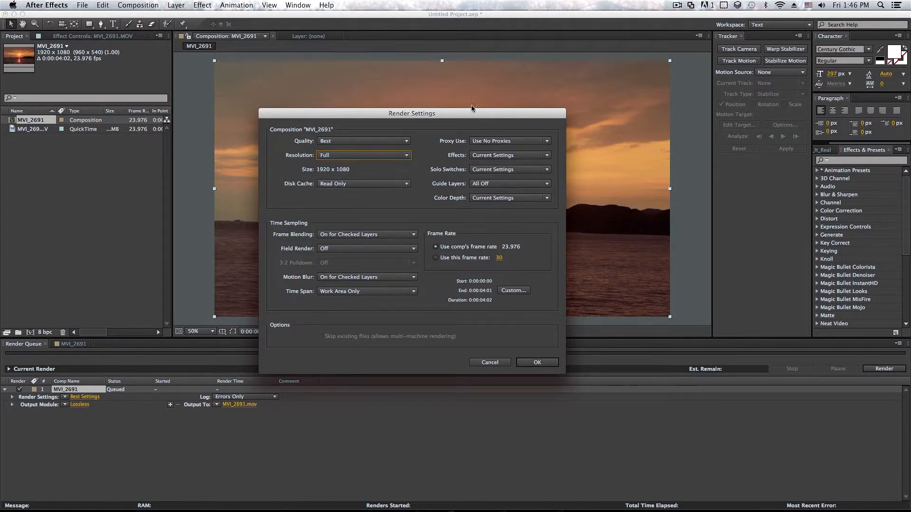
pyautogui.moveTo(501, 128)
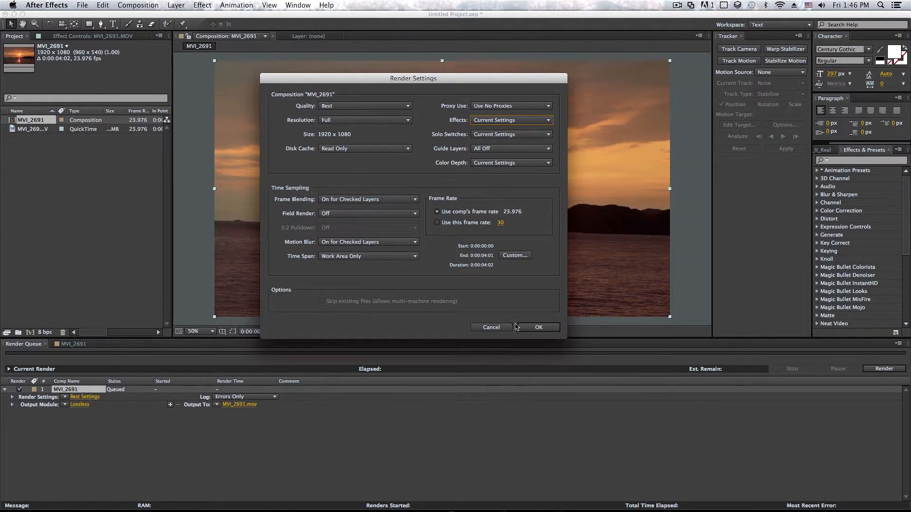
pyautogui.click(538, 328)
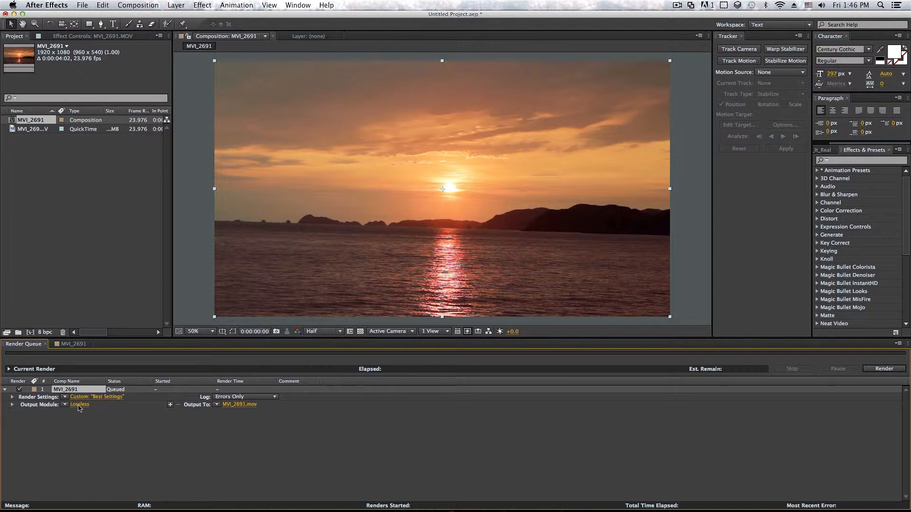
# - Open the Lossless output module and reselect QuickTime as the format
pyautogui.click(79, 404)
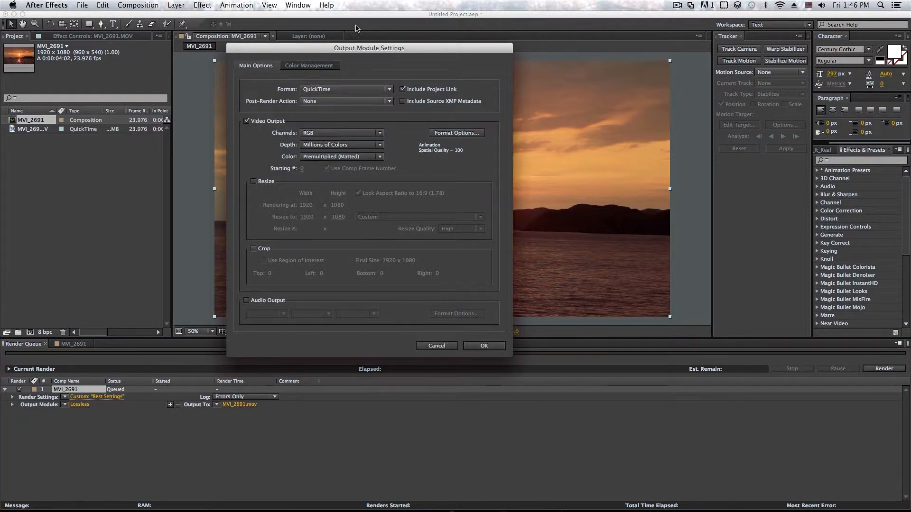
pyautogui.moveTo(368, 47); pyautogui.dragTo(489, 103)
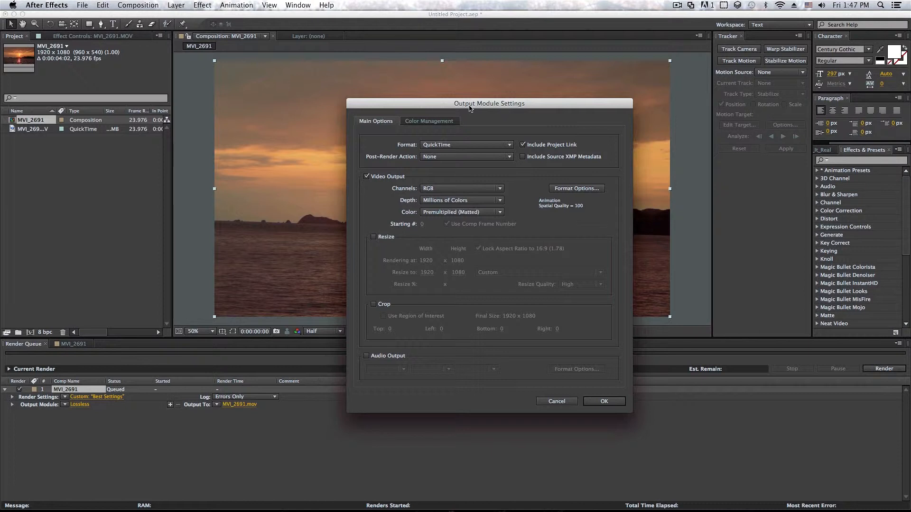
pyautogui.moveTo(141, 206)
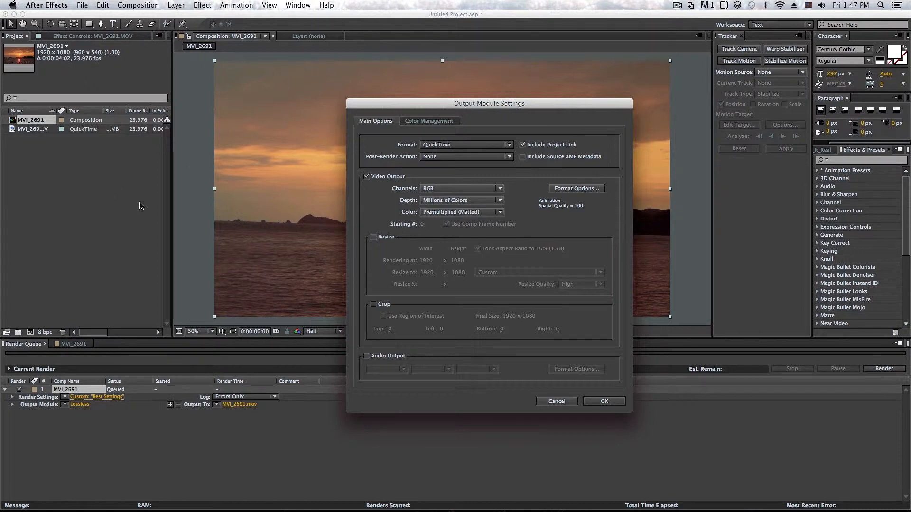
pyautogui.moveTo(250, 233)
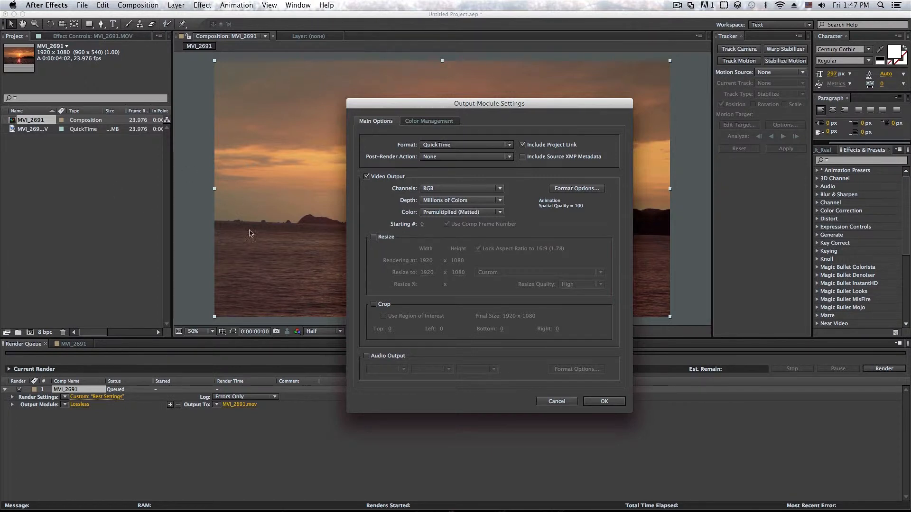
pyautogui.moveTo(269, 255)
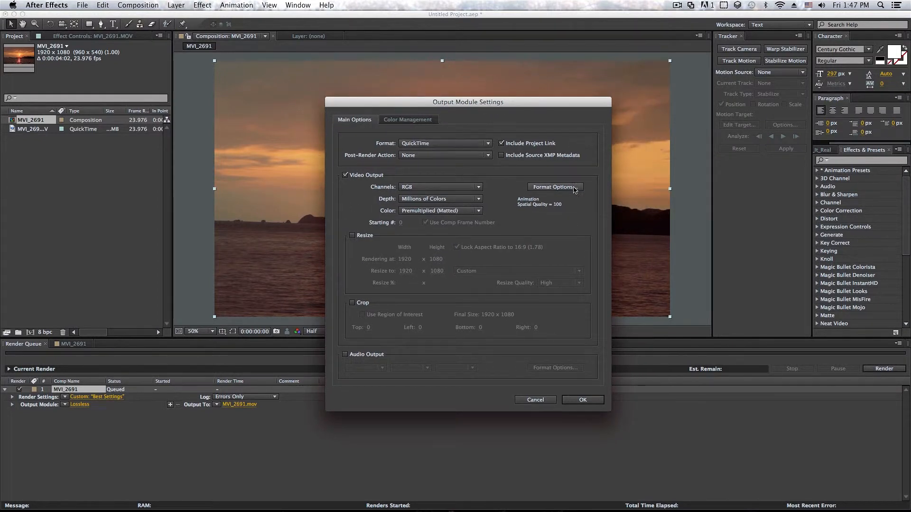
pyautogui.click(444, 142)
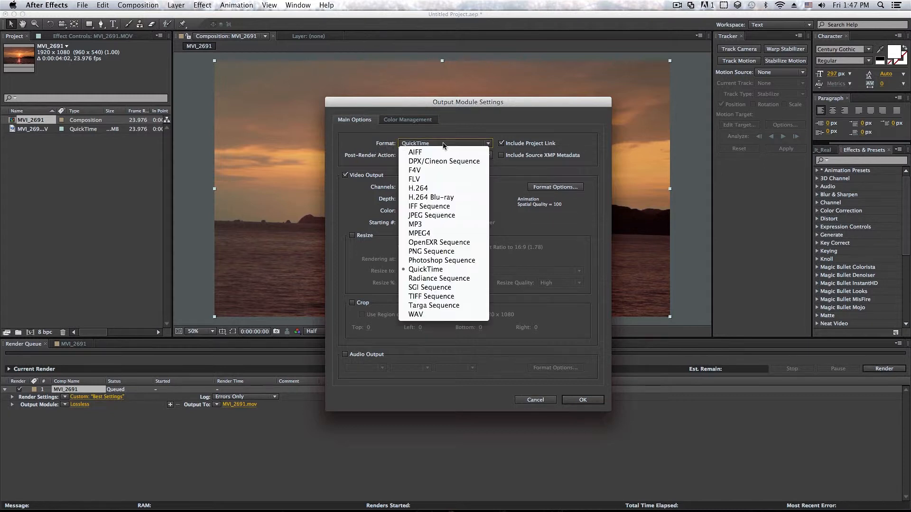
pyautogui.moveTo(439, 279)
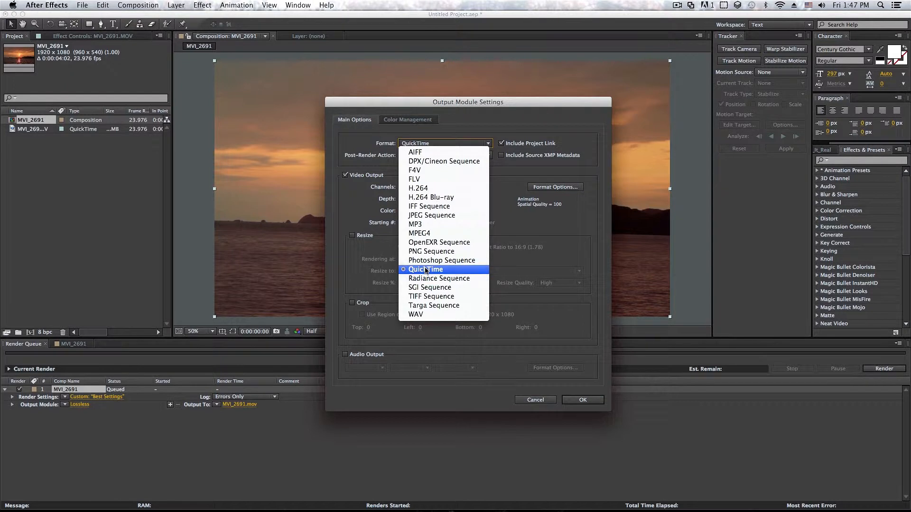
pyautogui.click(425, 269)
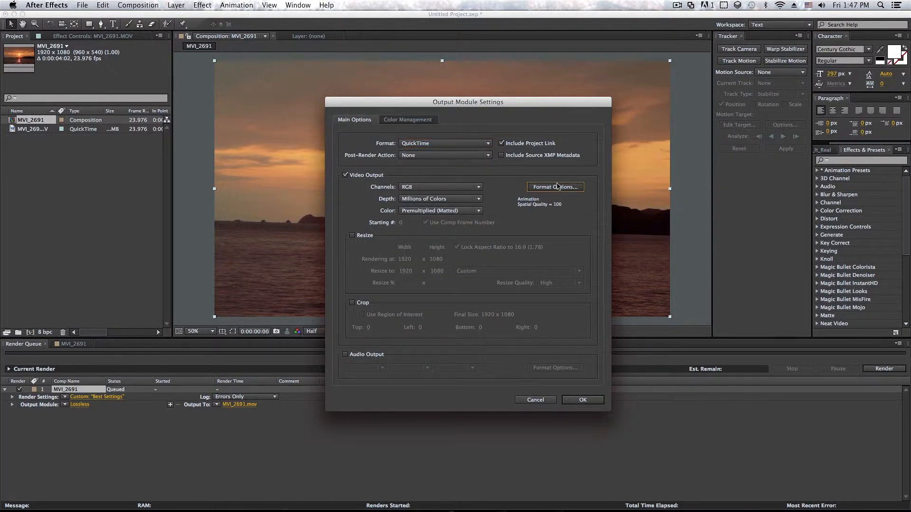
# - Set the QuickTime video codec to Apple ProRes 422 (HQ) at quality 100
pyautogui.click(555, 187)
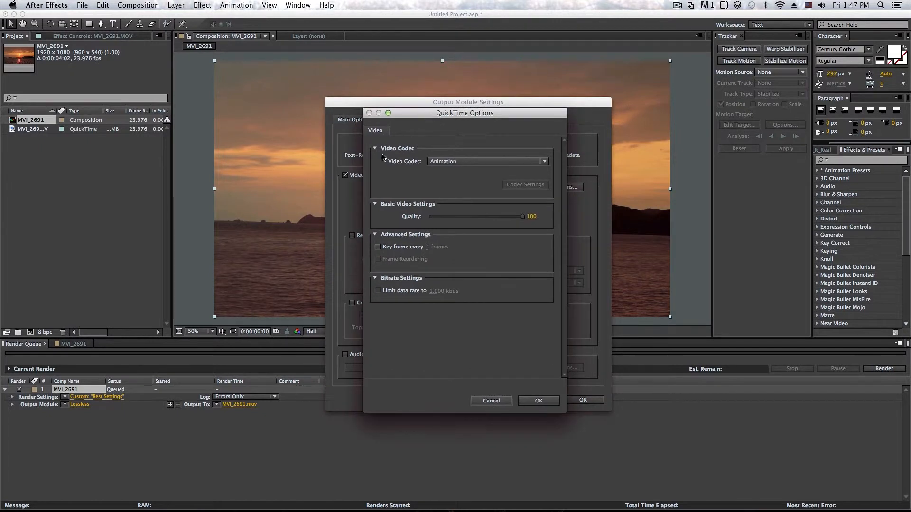
pyautogui.click(487, 161)
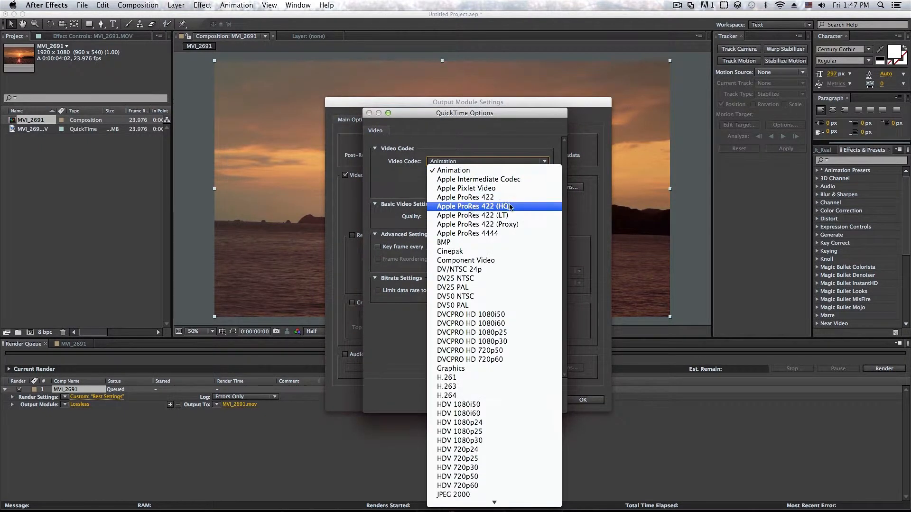
pyautogui.moveTo(461, 212)
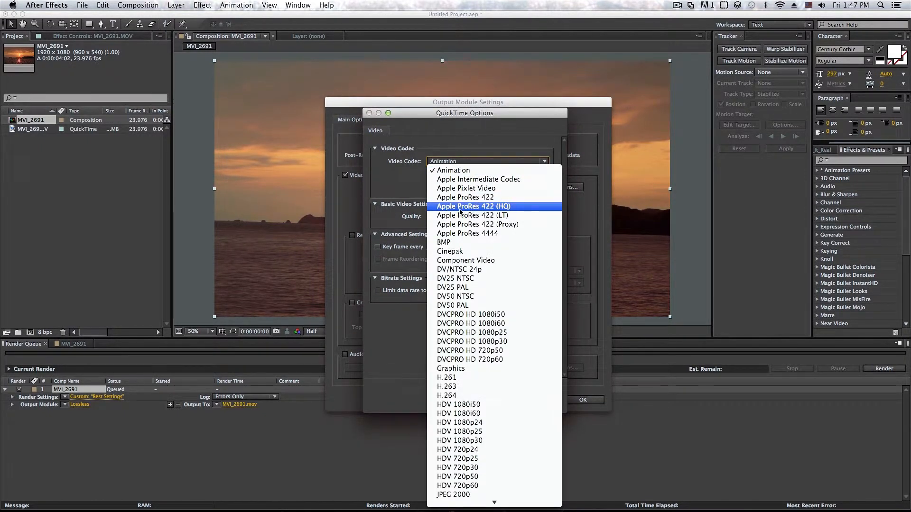
pyautogui.moveTo(478, 171)
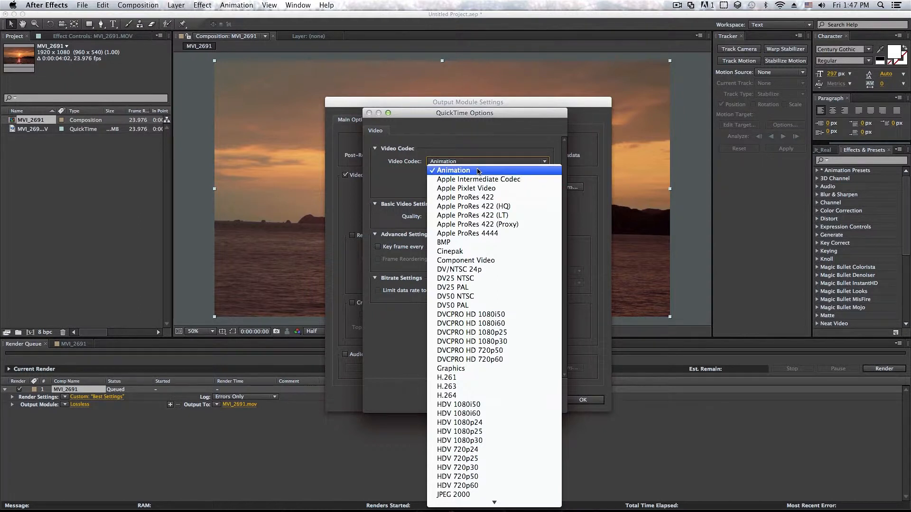
pyautogui.click(460, 170)
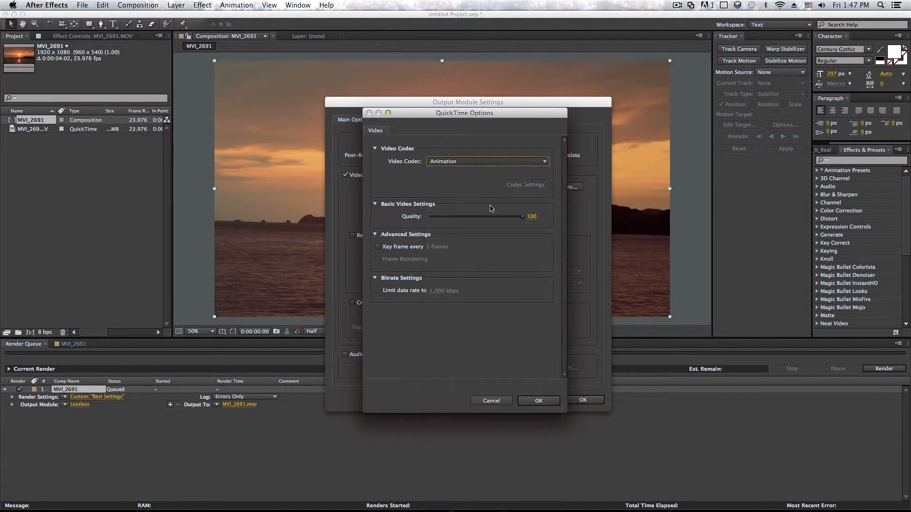
pyautogui.click(487, 161)
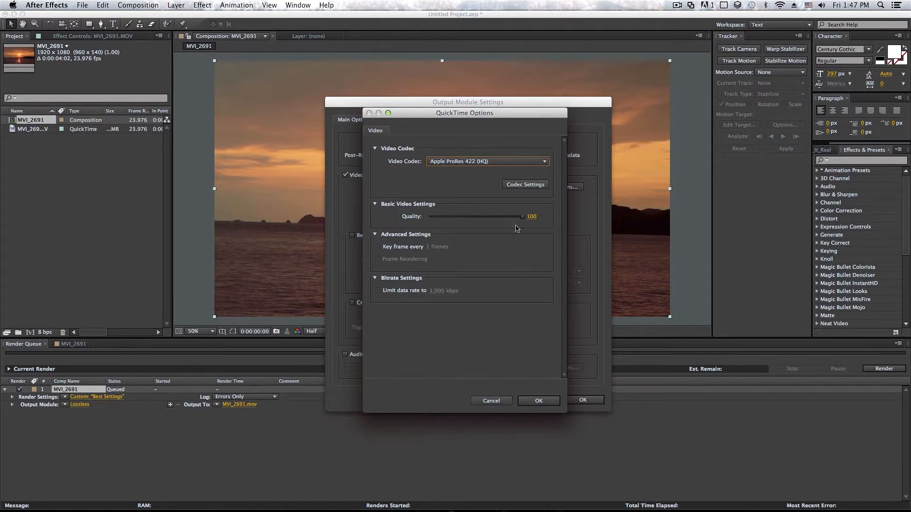
pyautogui.moveTo(521, 217); pyautogui.dragTo(482, 217)
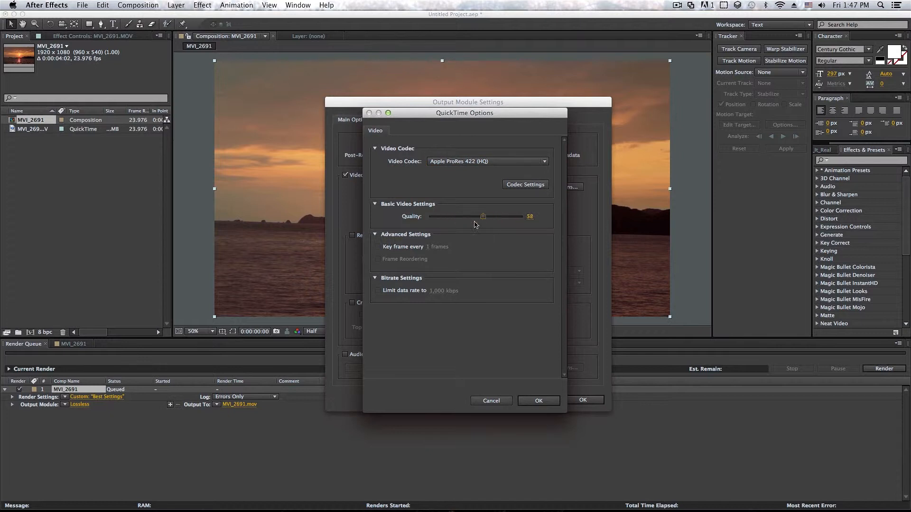
pyautogui.moveTo(483, 216); pyautogui.dragTo(523, 216)
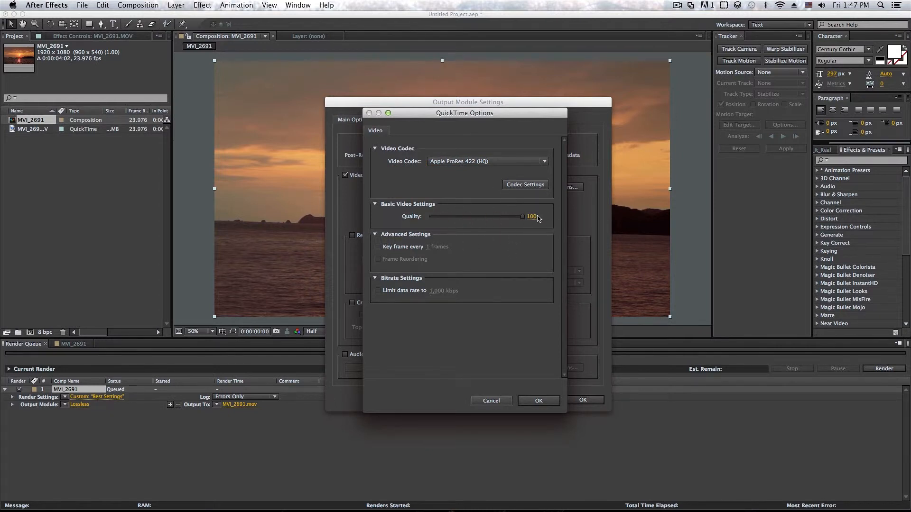
pyautogui.click(538, 401)
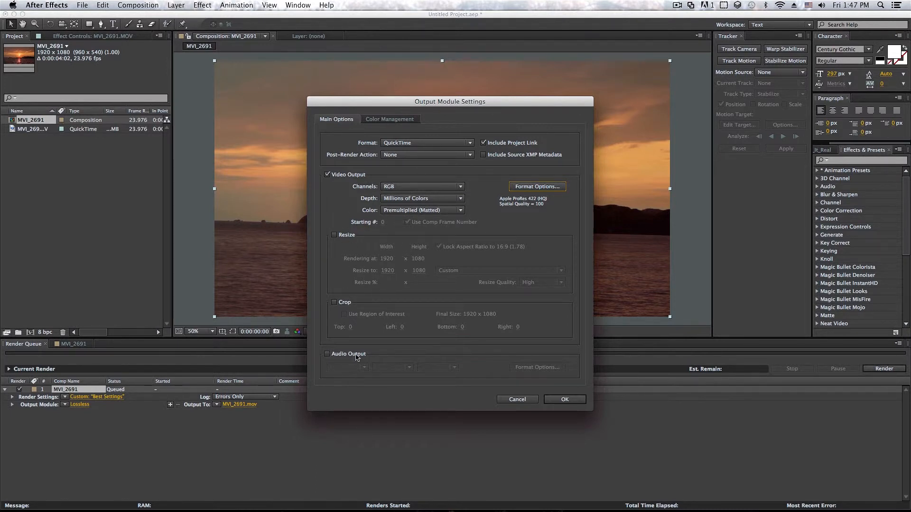
pyautogui.moveTo(342, 359)
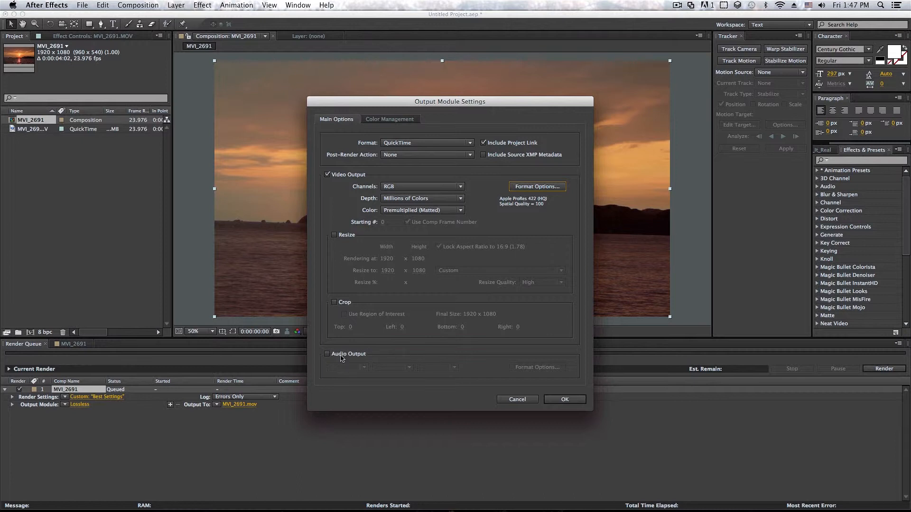
pyautogui.moveTo(359, 358)
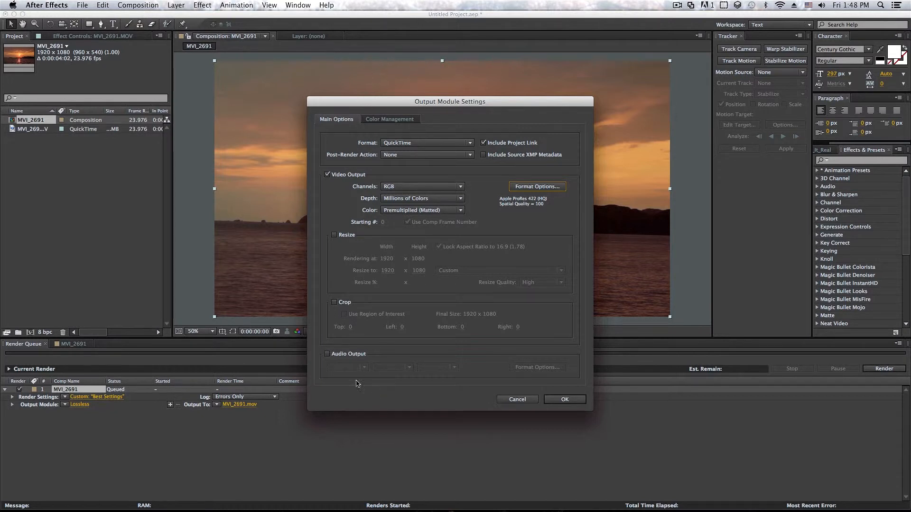
# - Enable audio output at 96 kHz, 16-bit, stereo
pyautogui.click(347, 367)
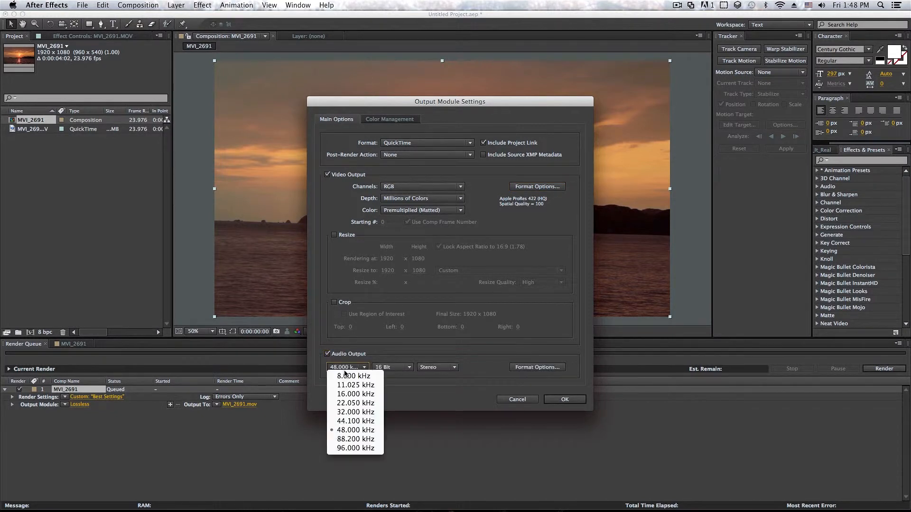
pyautogui.moveTo(345, 449)
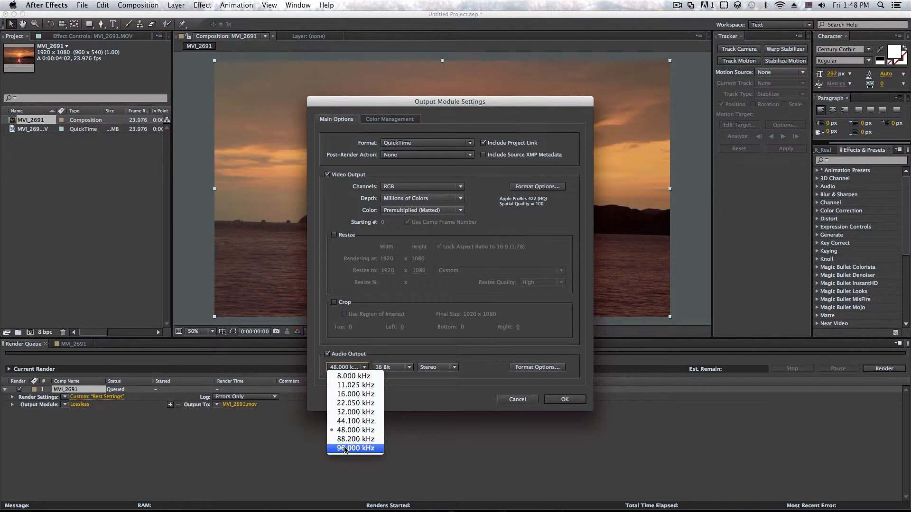
pyautogui.click(355, 448)
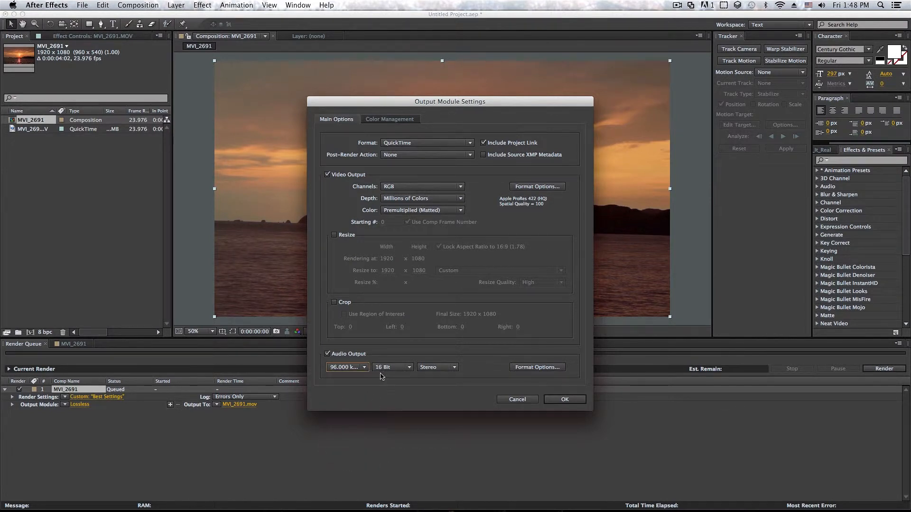
pyautogui.click(346, 367)
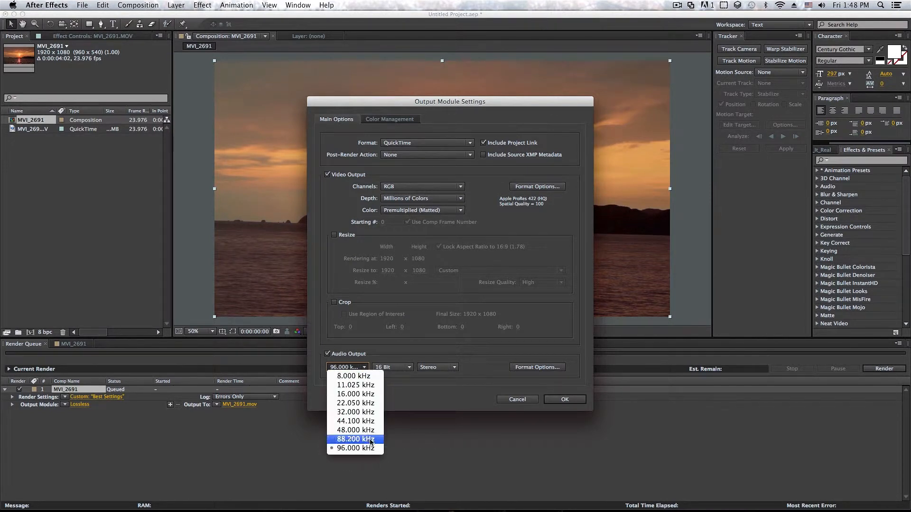
pyautogui.click(391, 368)
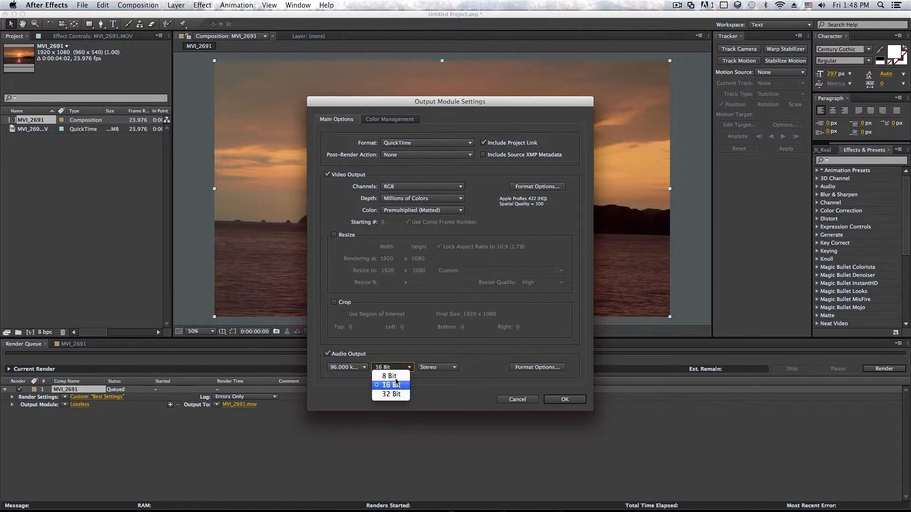
pyautogui.click(438, 368)
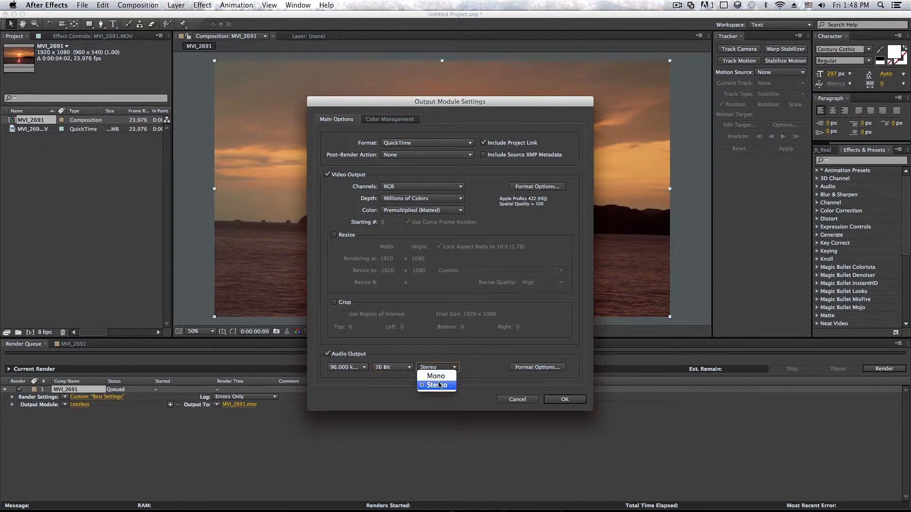
pyautogui.click(437, 386)
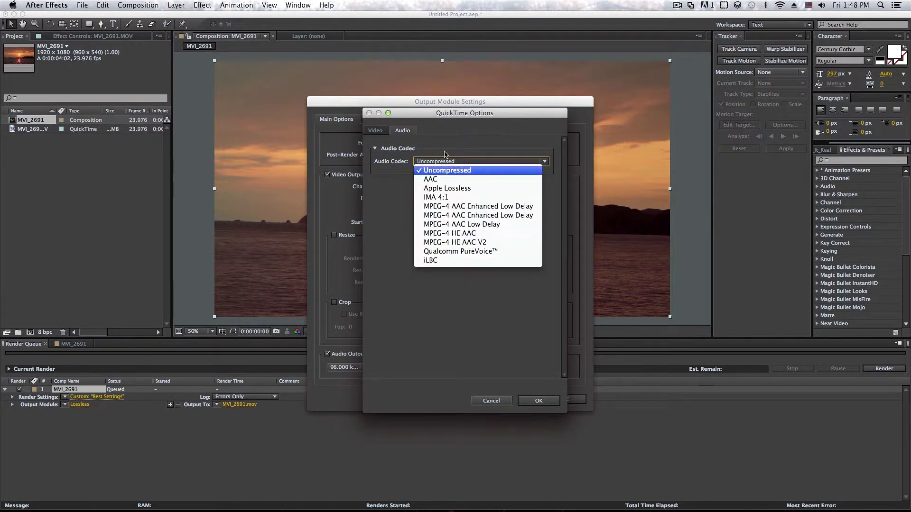
pyautogui.moveTo(494, 188)
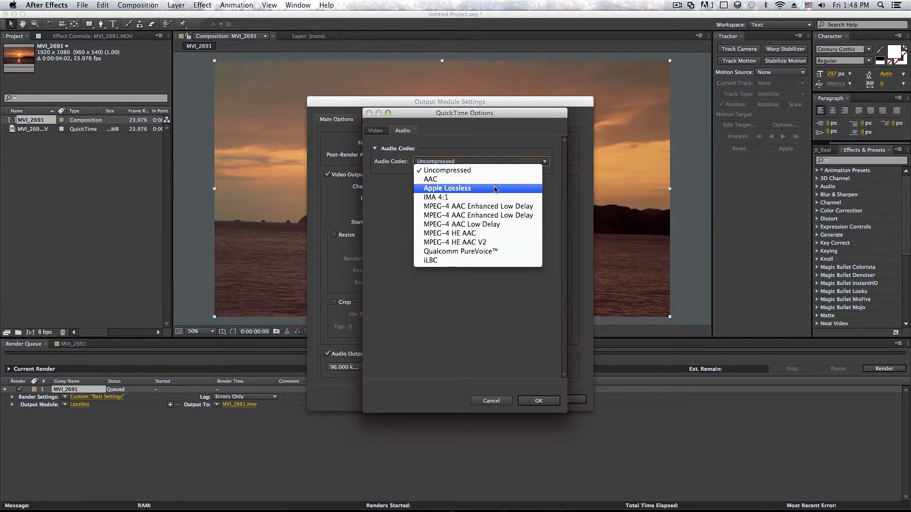
pyautogui.moveTo(469, 274)
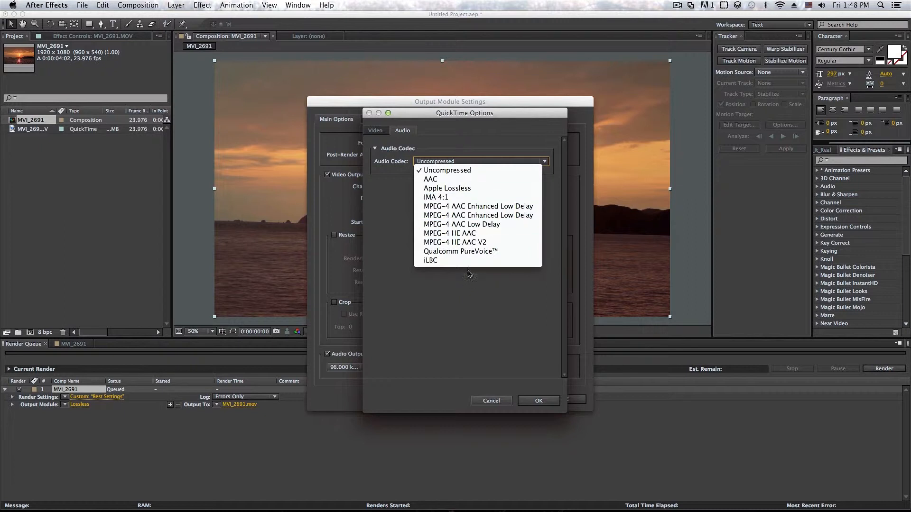
# - Leave the audio codec Uncompressed and confirm the Output Module Settings
pyautogui.click(446, 170)
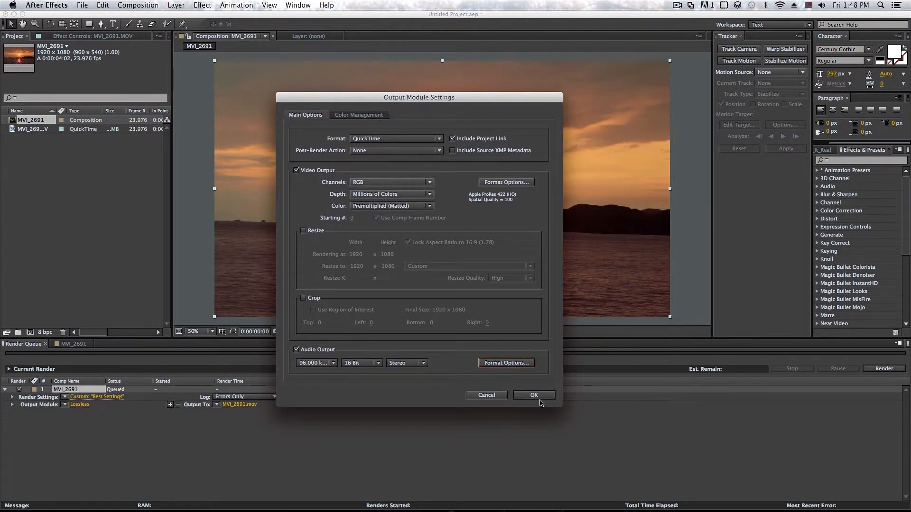
pyautogui.moveTo(346, 377)
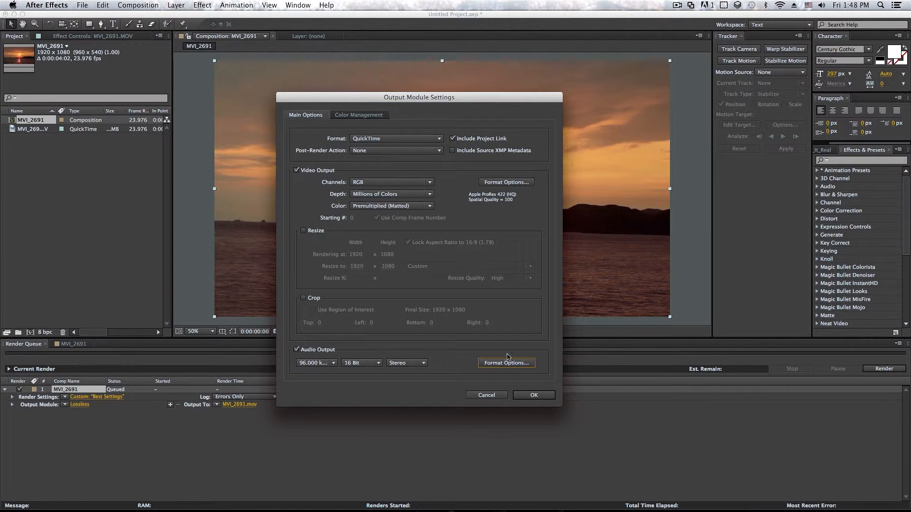
pyautogui.click(534, 395)
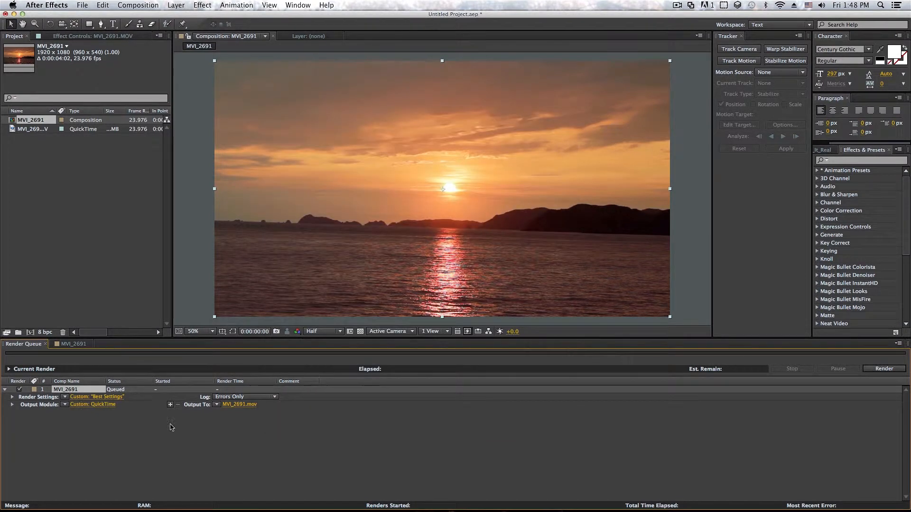
# - Save the render output as 'proress 422 hq.mov' on the Desktop
pyautogui.click(238, 404)
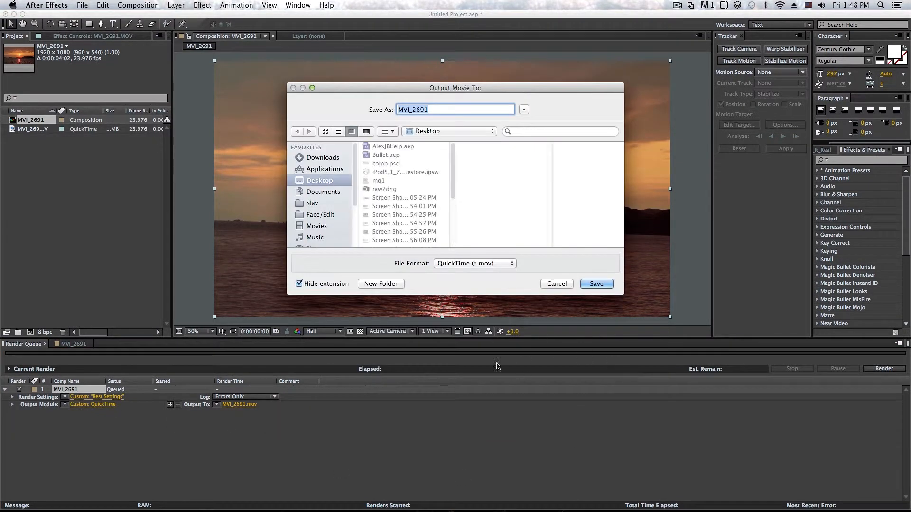
pyautogui.moveTo(457, 116)
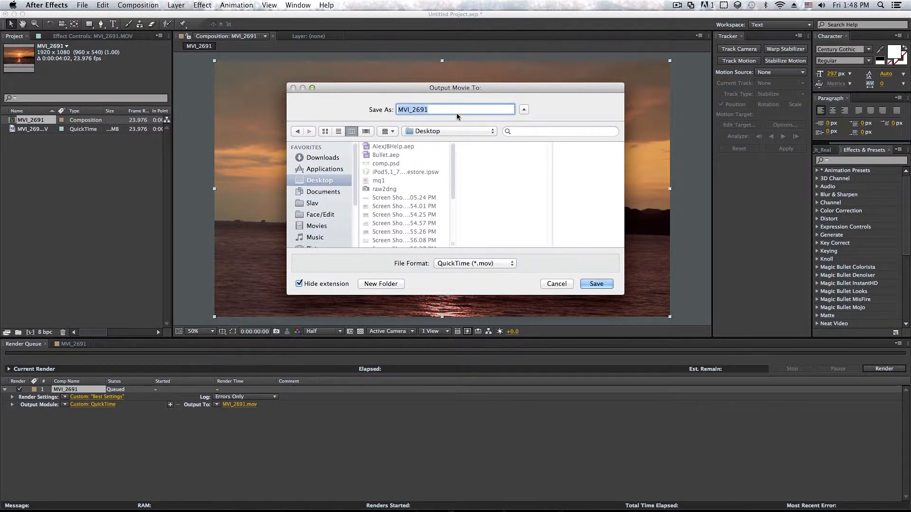
pyautogui.moveTo(307, 105)
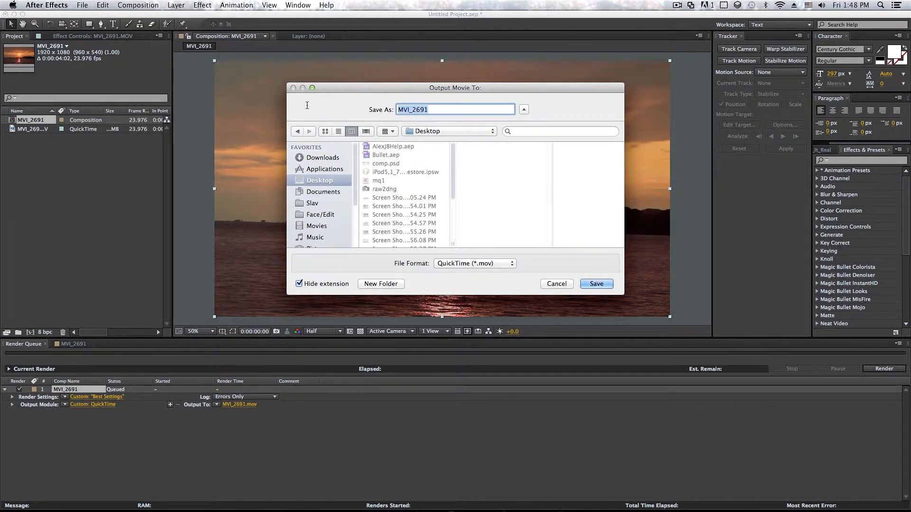
pyautogui.write('proress')
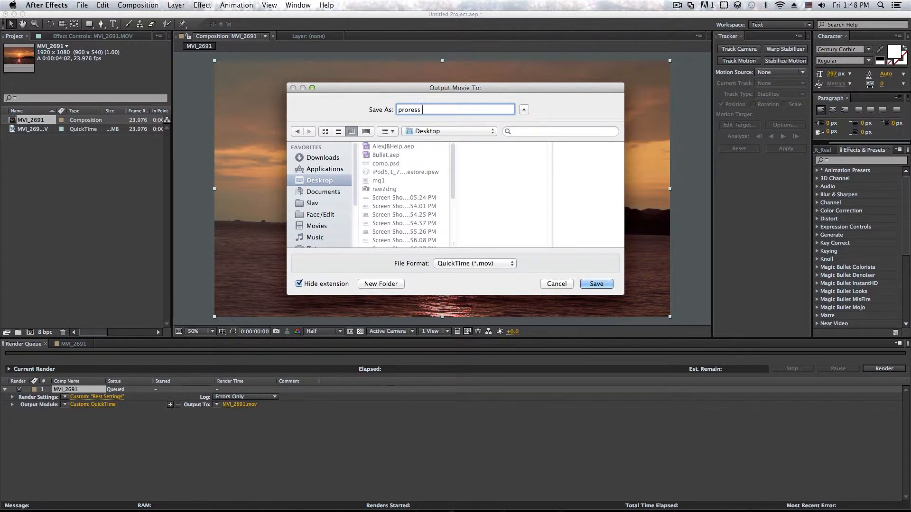
pyautogui.write('422 hq')
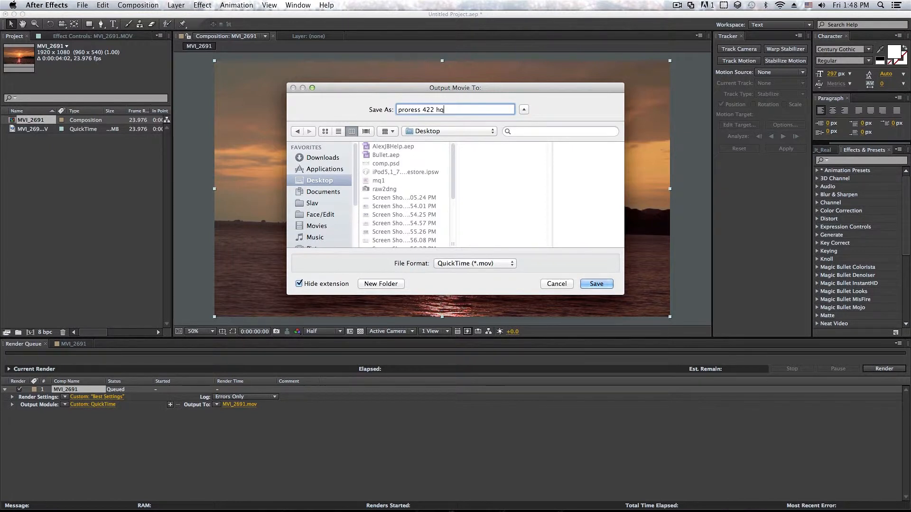
pyautogui.click(596, 284)
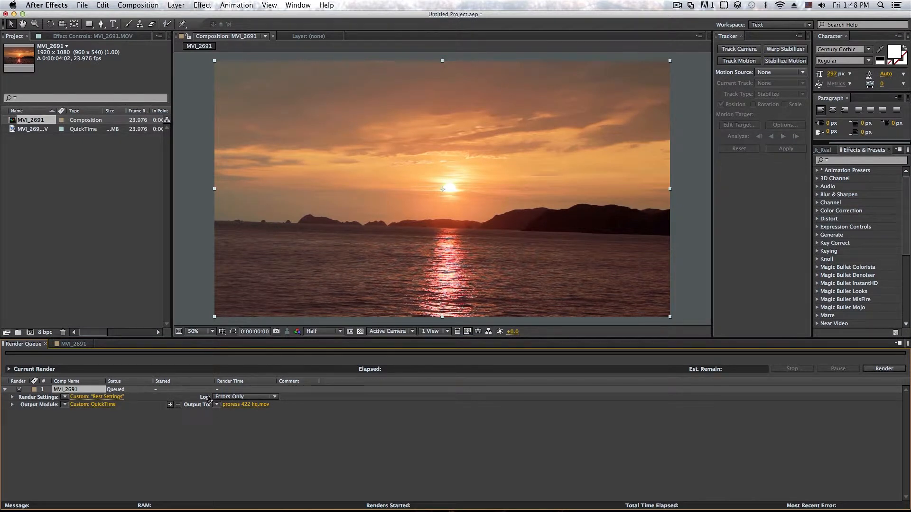
pyautogui.click(245, 397)
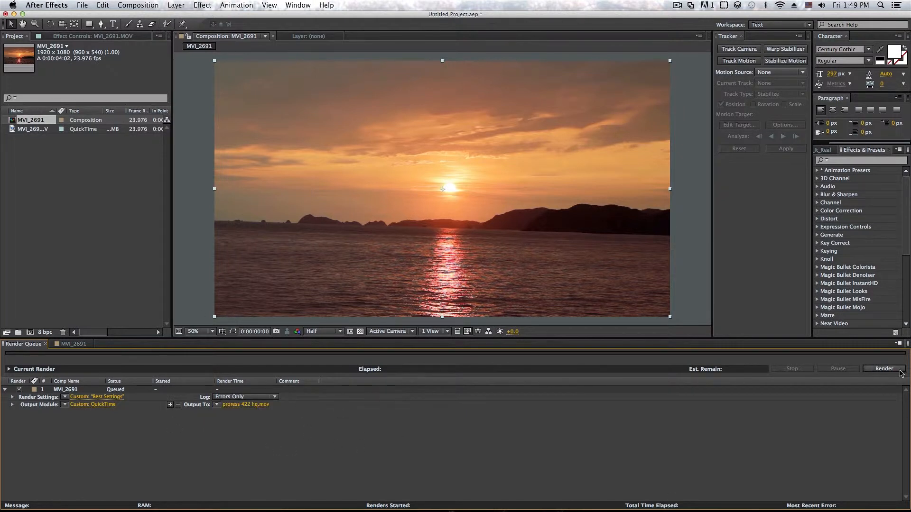
pyautogui.click(885, 368)
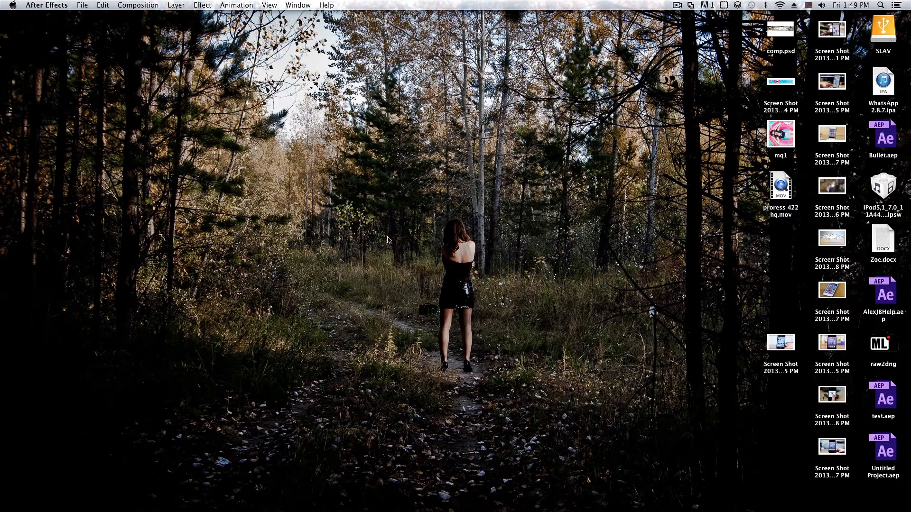
# - Drag prores 422 hq.mov onto the open desktop and open it in QuickTime Player
pyautogui.moveTo(780, 186); pyautogui.dragTo(424, 205)
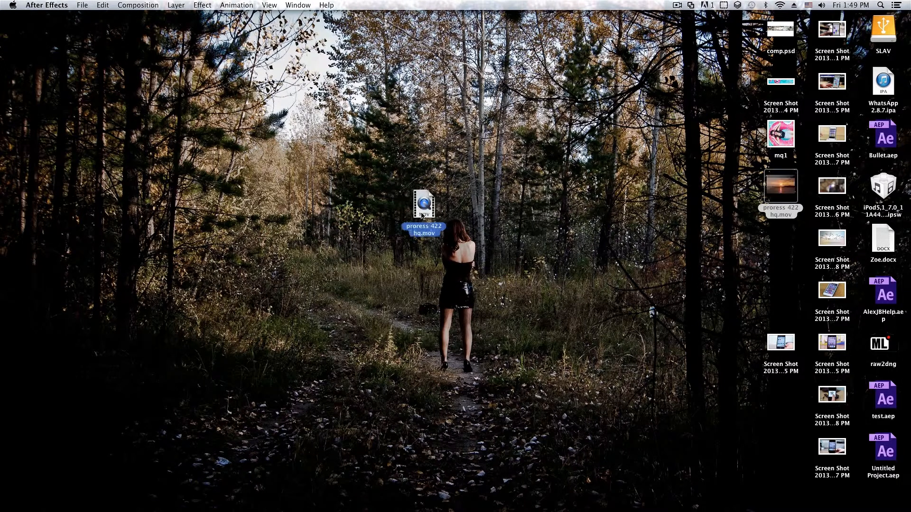
pyautogui.moveTo(425, 204); pyautogui.dragTo(217, 186)
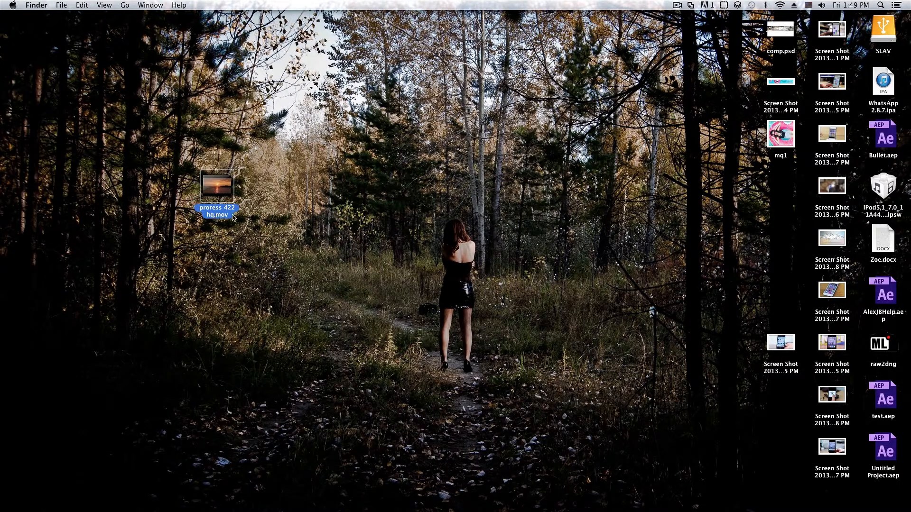
pyautogui.moveTo(288, 450)
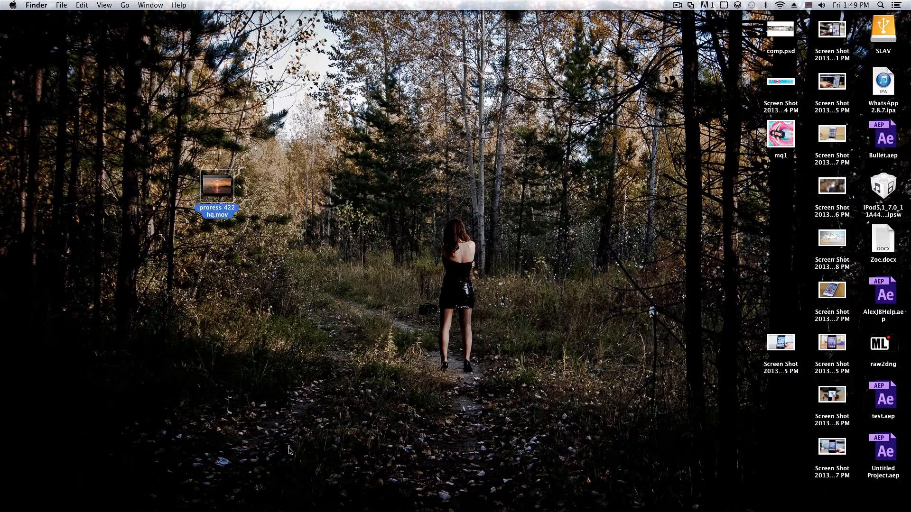
pyautogui.doubleClick(219, 185)
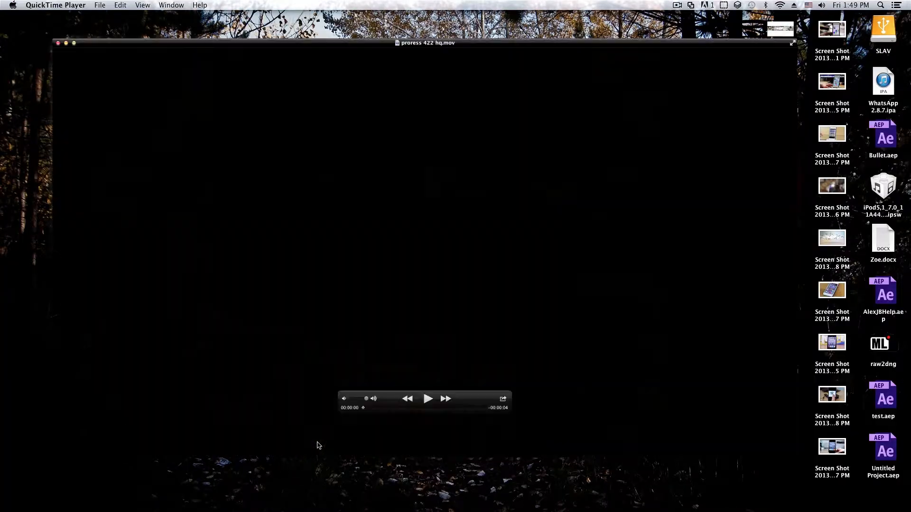
# - Play the ProRes sunset movie, replay it from the start, then pause
pyautogui.click(427, 398)
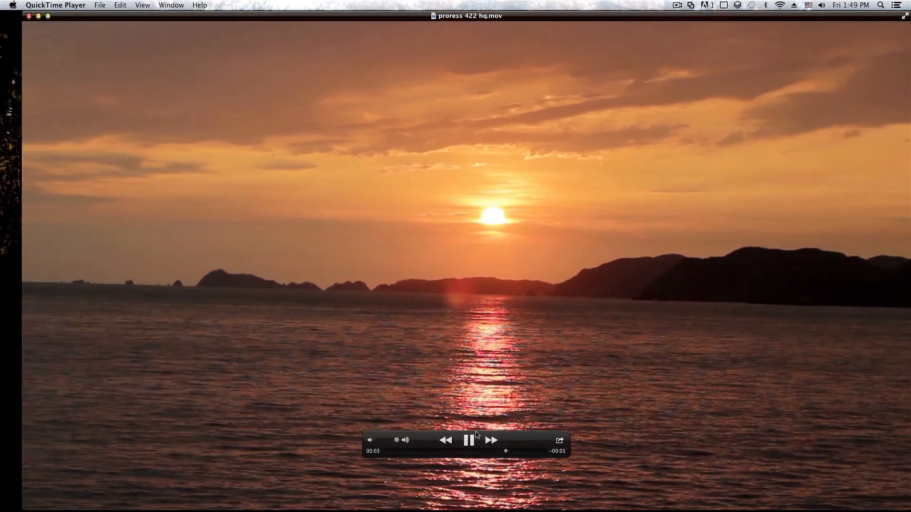
pyautogui.click(468, 440)
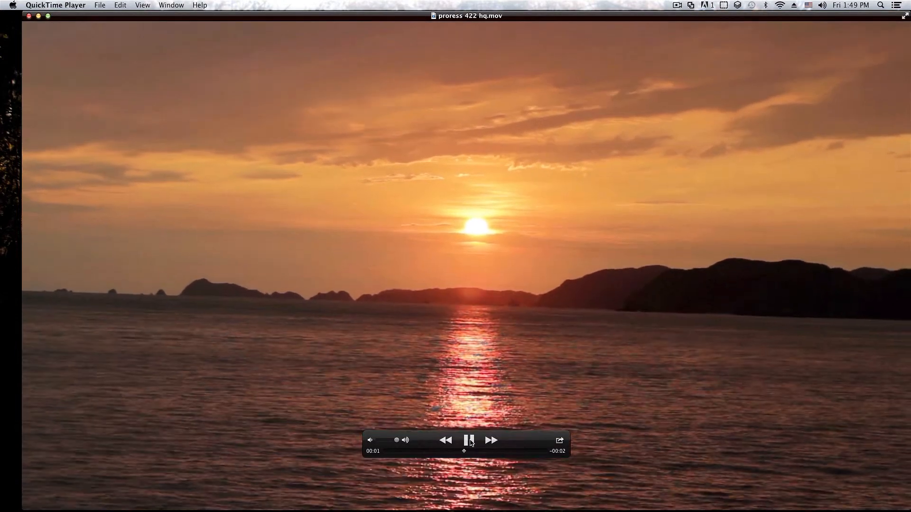
pyautogui.click(469, 440)
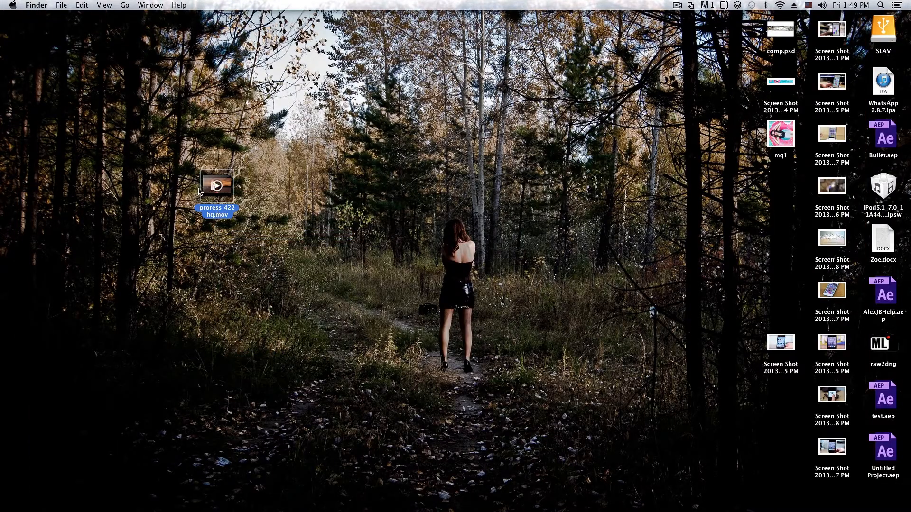
# - Deselect the ProRes movie on the desktop and switch back to After Effects
pyautogui.click(218, 187)
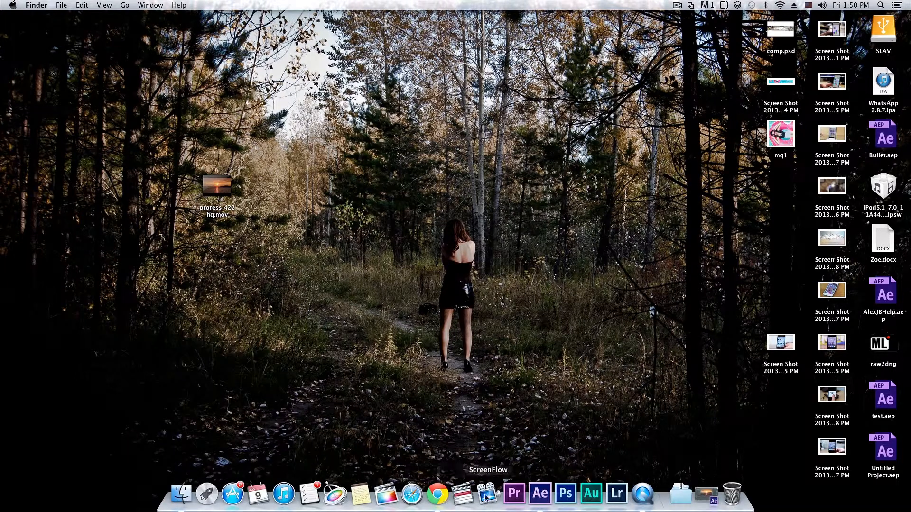
pyautogui.moveTo(358, 501)
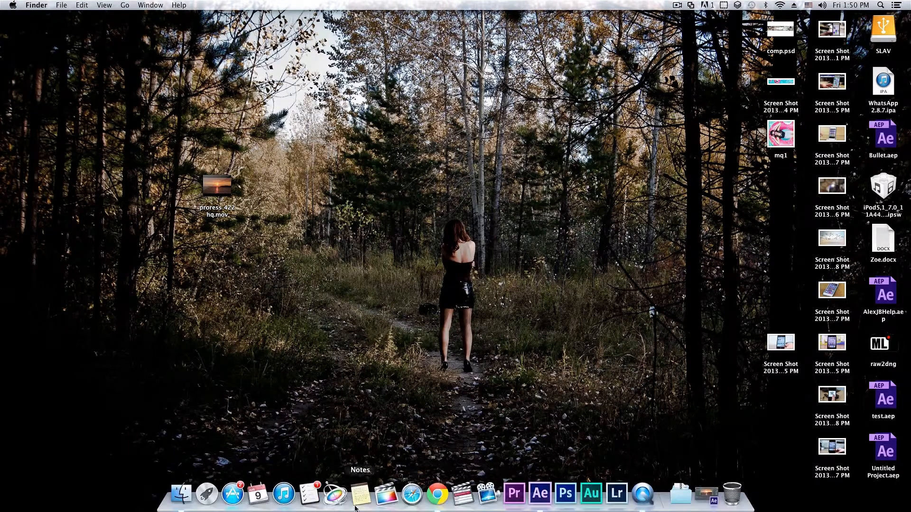
pyautogui.moveTo(539, 501)
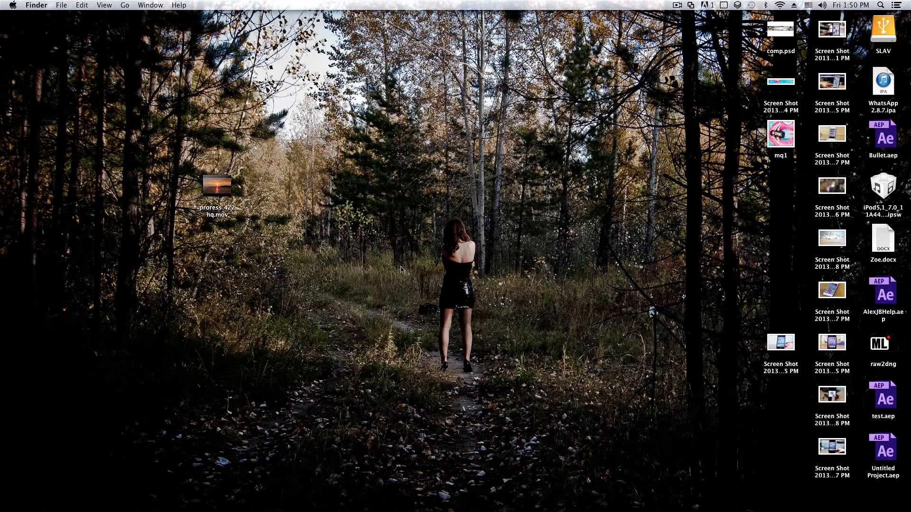
pyautogui.click(536, 502)
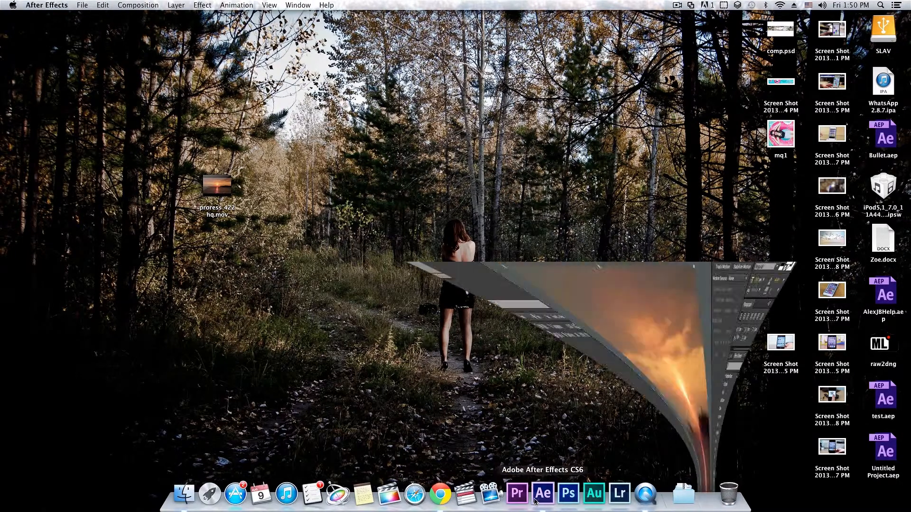
# - Add the MVI_2691 composition to the Render Queue and open its Lossless output module
pyautogui.click(542, 495)
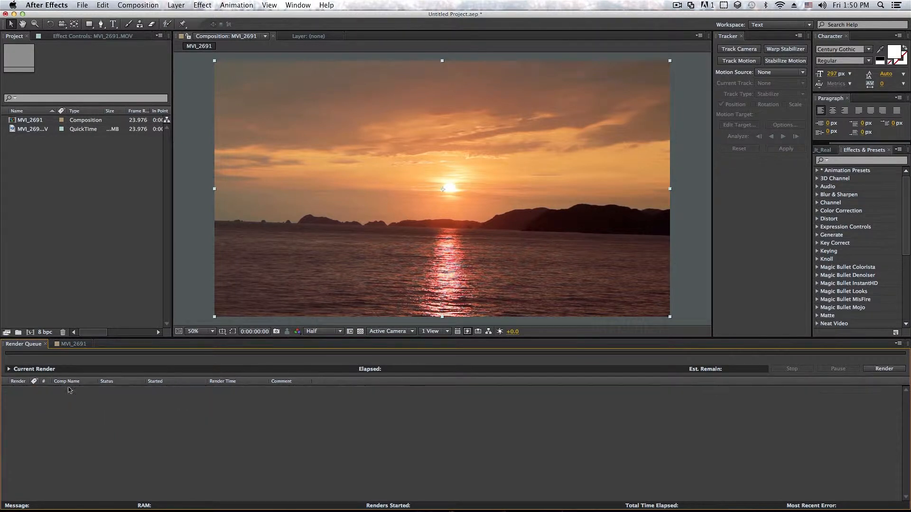
pyautogui.moveTo(71, 359)
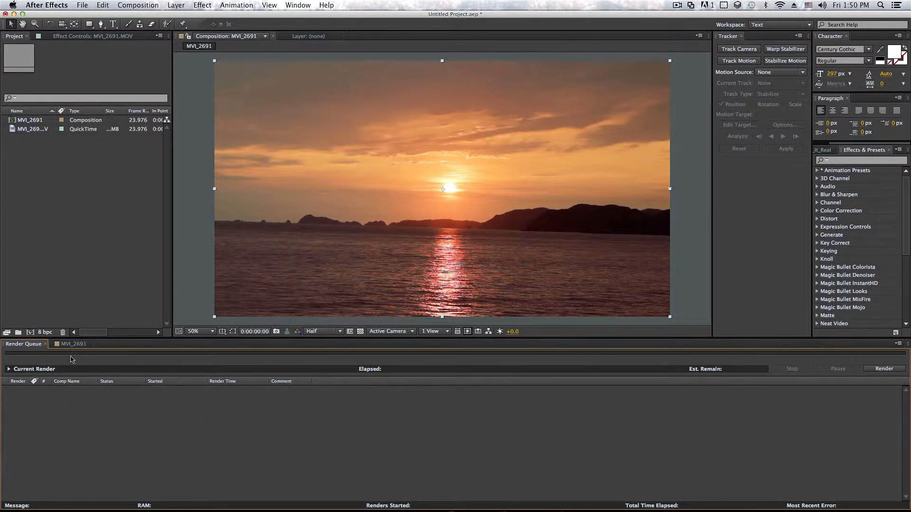
pyautogui.click(73, 343)
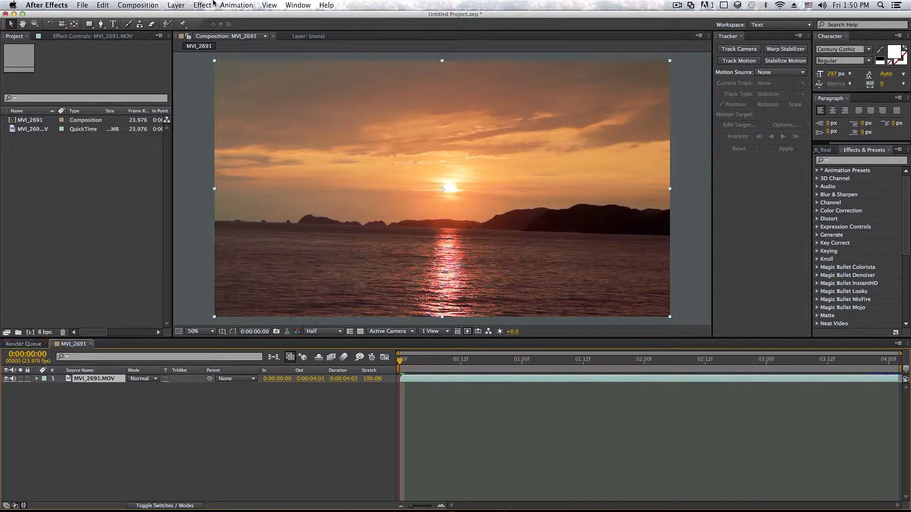
pyautogui.click(137, 5)
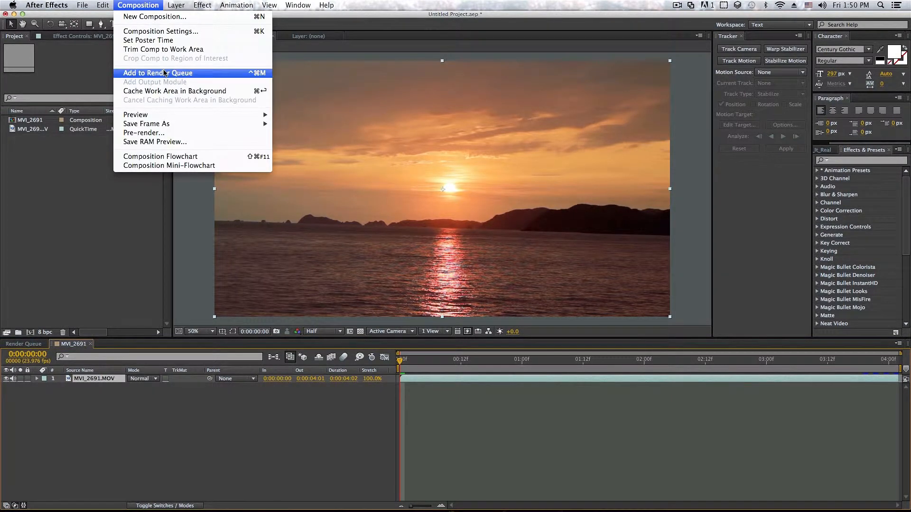
pyautogui.click(158, 72)
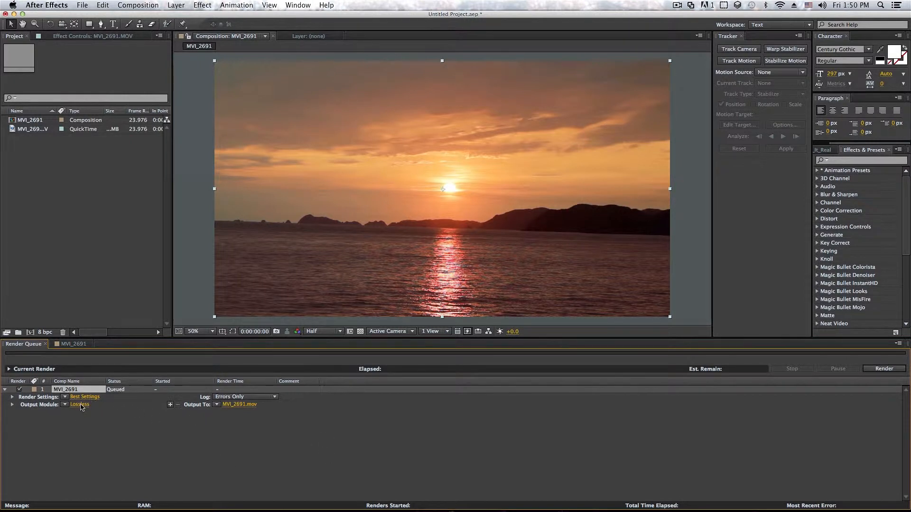
pyautogui.click(79, 404)
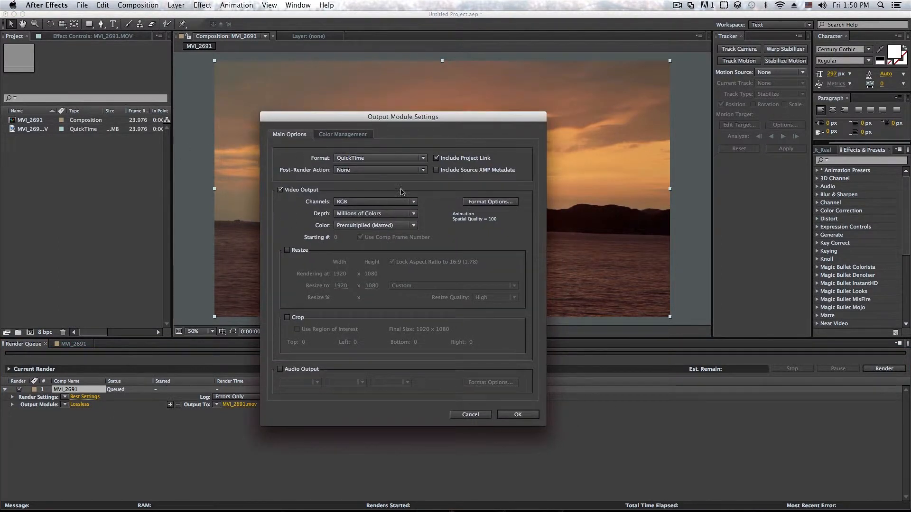
pyautogui.moveTo(474, 223)
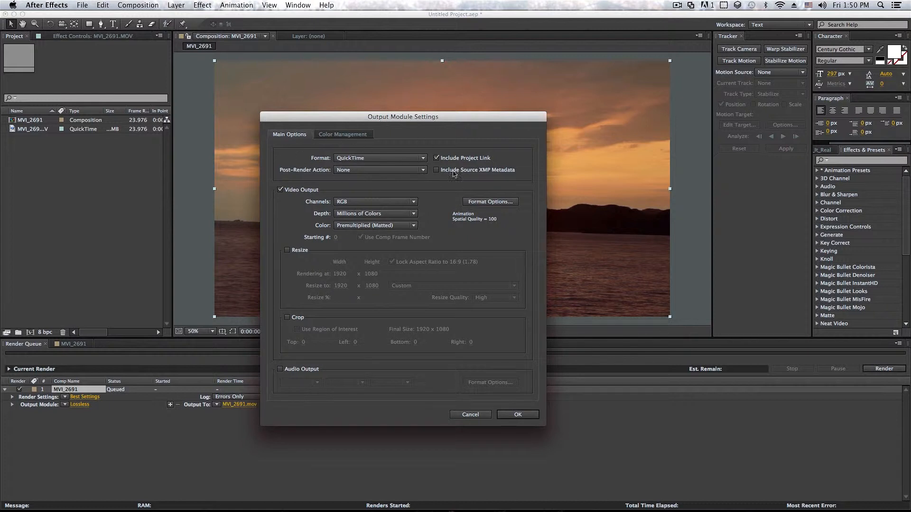
# - Keep QuickTime format with the H.264 video codec at quality 90
pyautogui.click(379, 157)
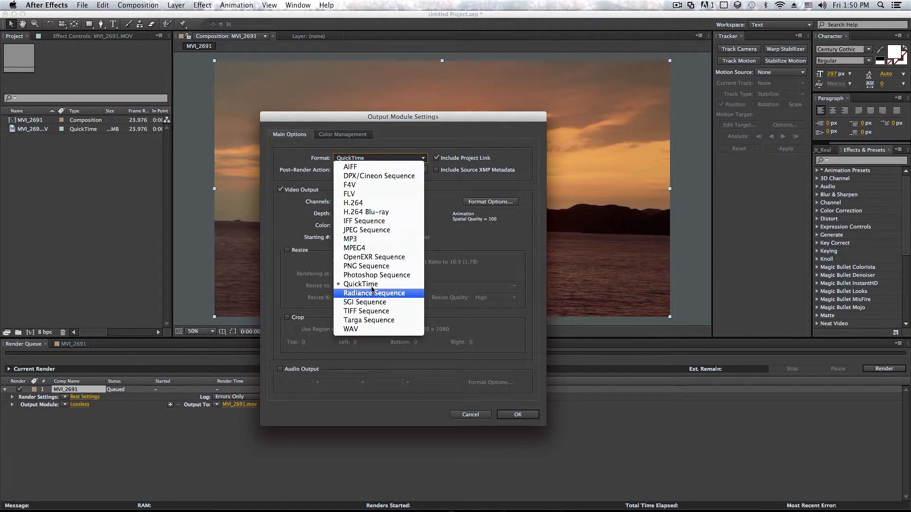
pyautogui.click(360, 285)
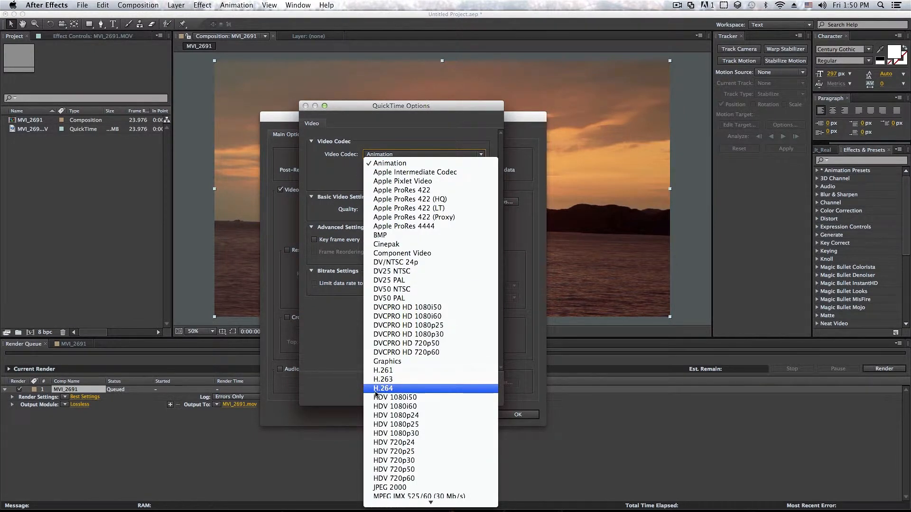
pyautogui.click(382, 388)
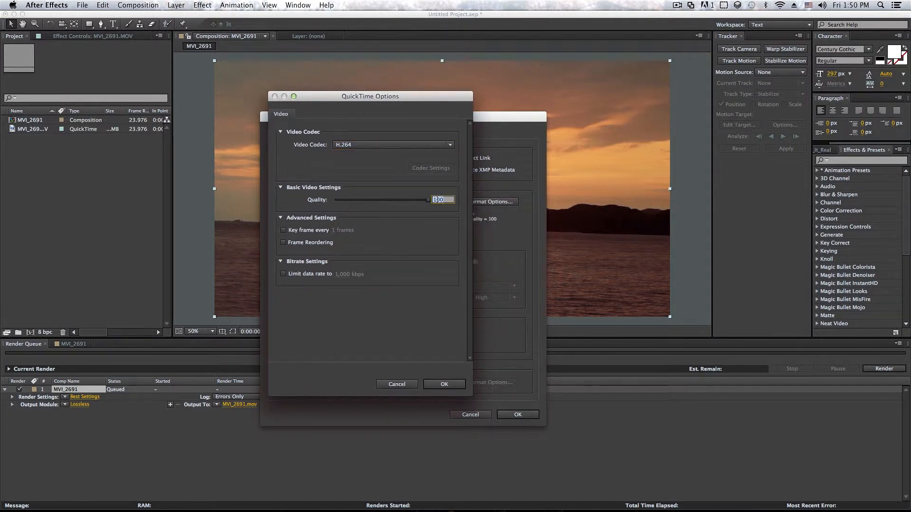
pyautogui.moveTo(447, 199); pyautogui.dragTo(418, 199)
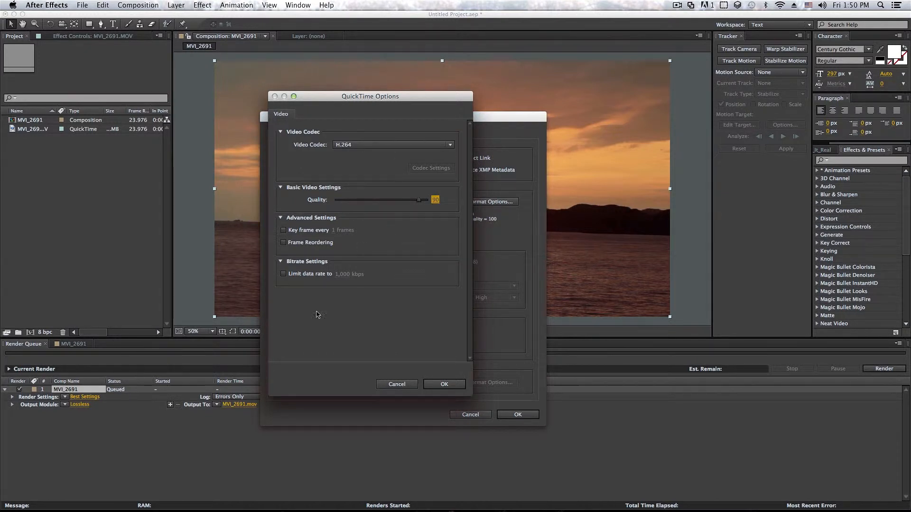
pyautogui.moveTo(274, 267)
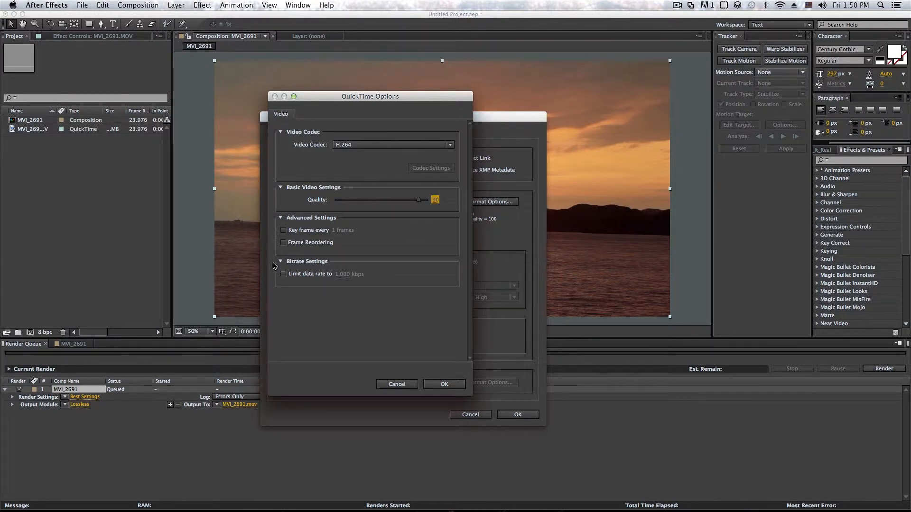
# - Limit the data rate to 15,000 kbps and confirm the H.264 compression settings
pyautogui.click(283, 274)
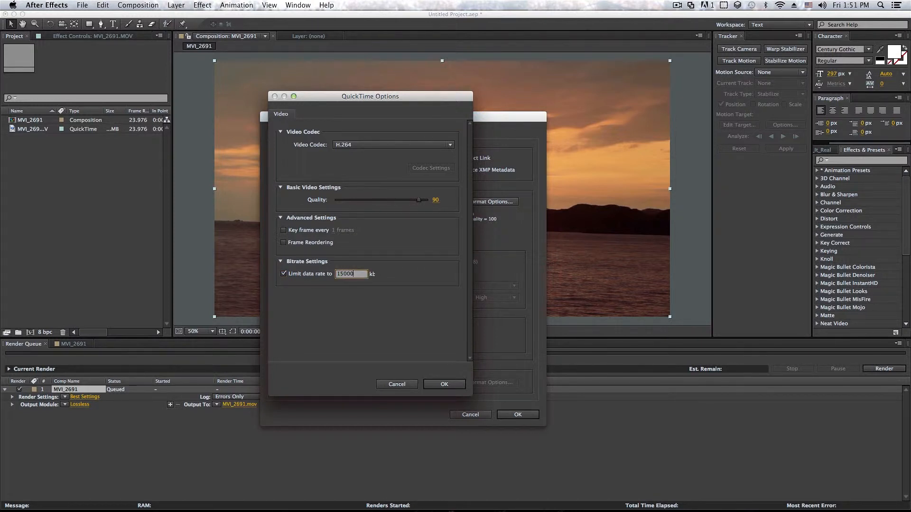
pyautogui.write('1500')
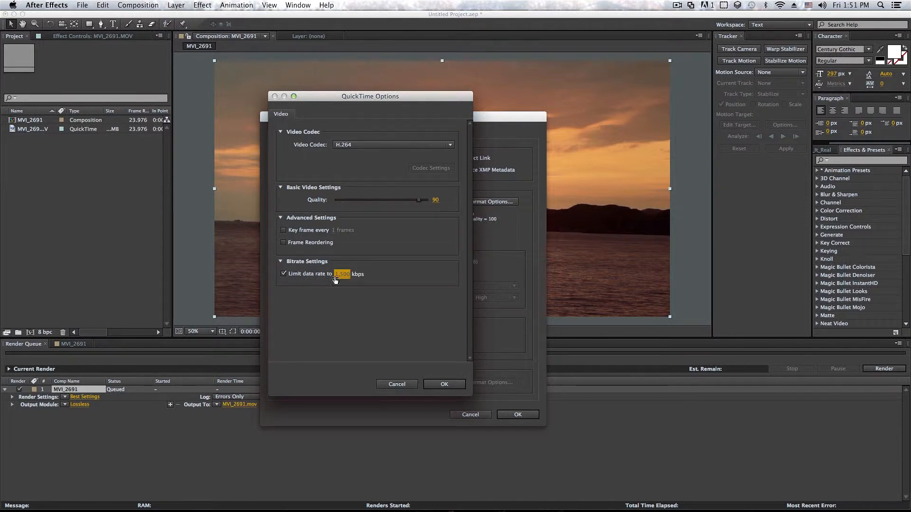
pyautogui.click(342, 273)
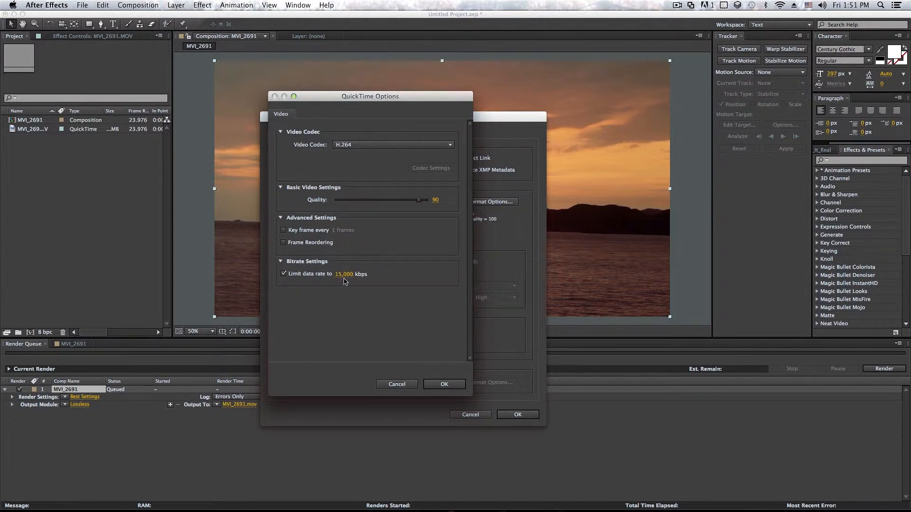
pyautogui.moveTo(385, 102)
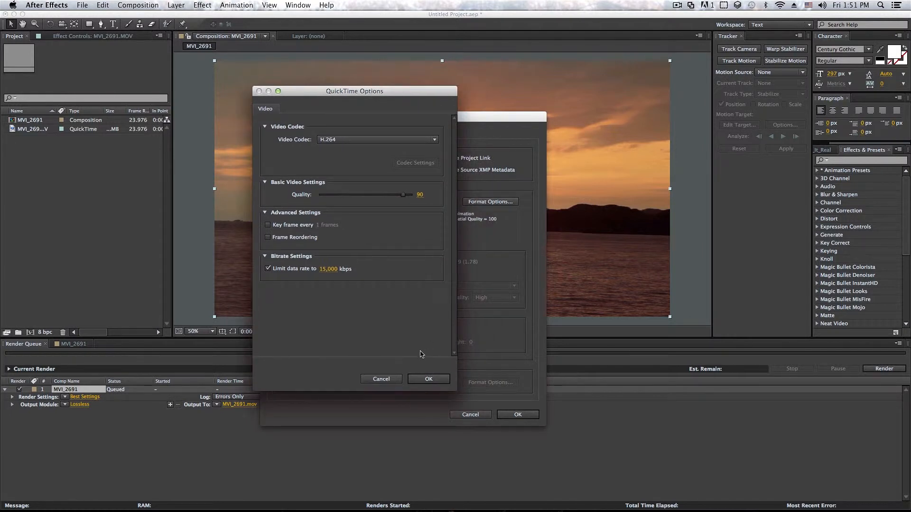
pyautogui.click(429, 379)
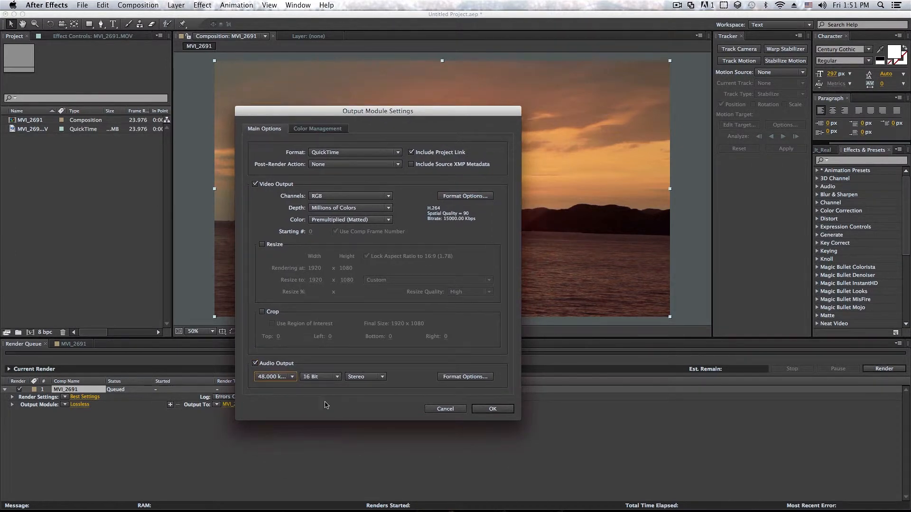
pyautogui.click(465, 376)
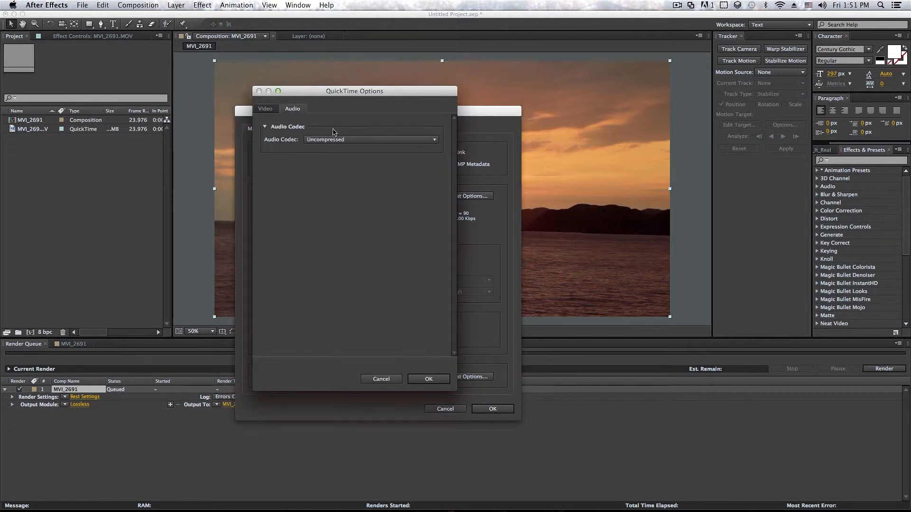
# - Save the H.264 output to the Desktop as Compressde.mov and start rendering
pyautogui.click(428, 379)
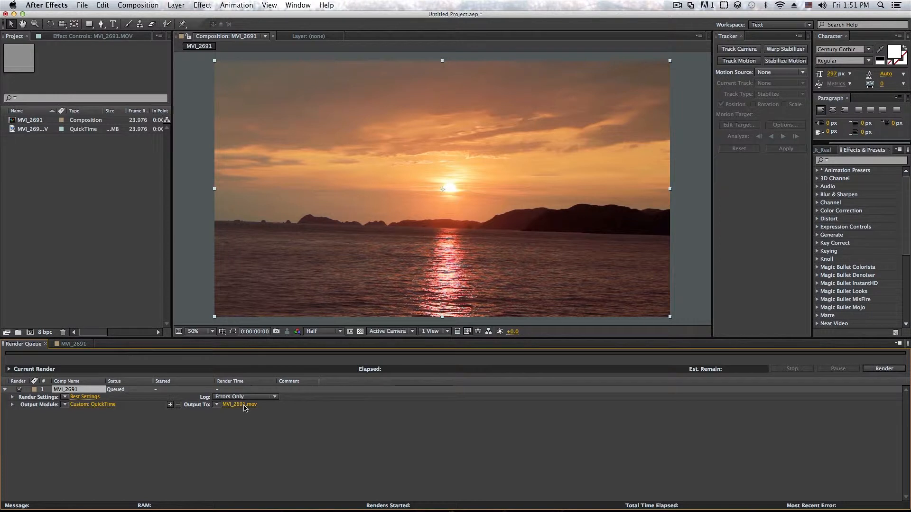
pyautogui.click(239, 404)
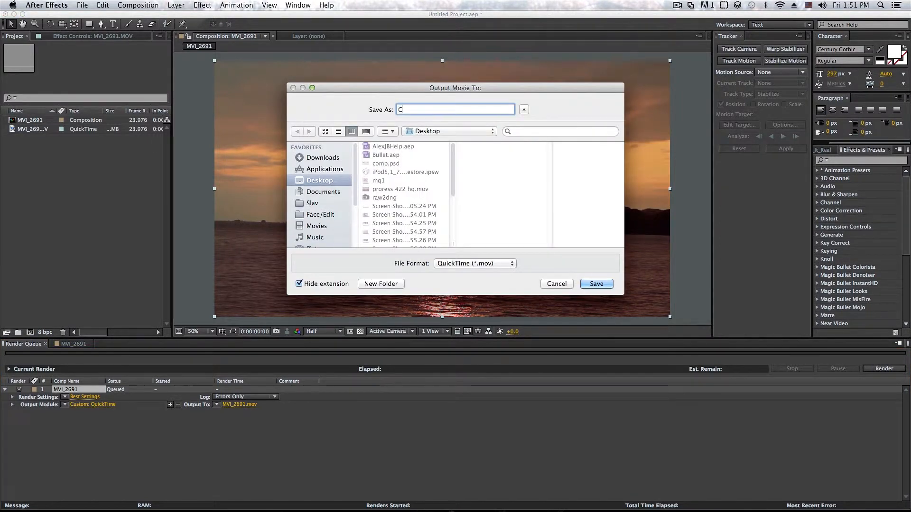
pyautogui.write('ompressed h.264')
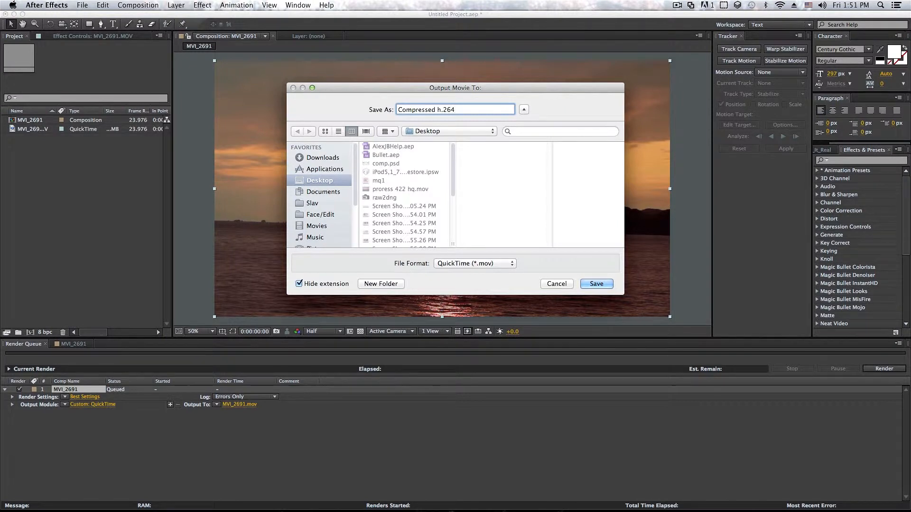
pyautogui.click(596, 284)
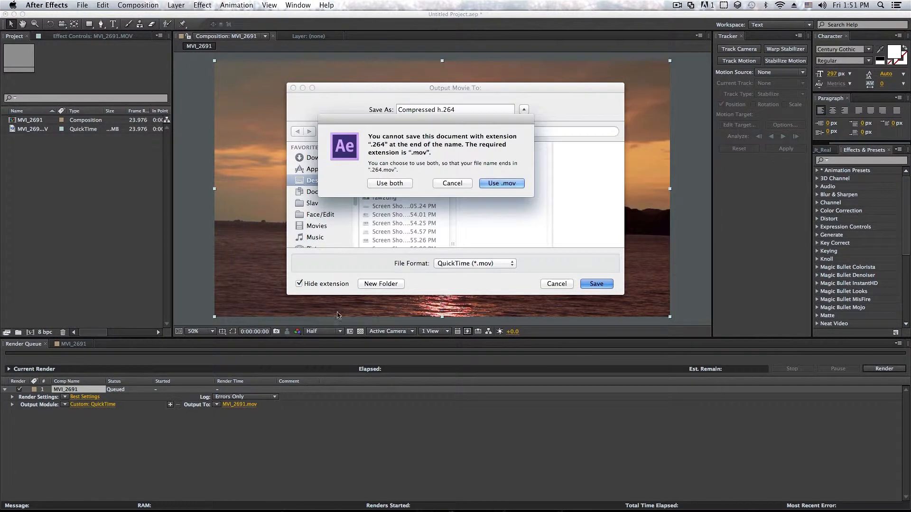
pyautogui.moveTo(411, 117)
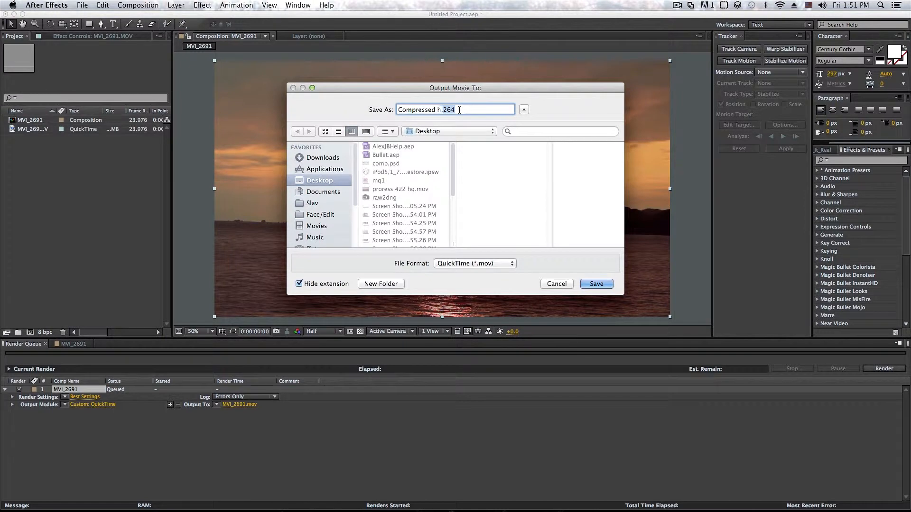
pyautogui.write('Com,pr')
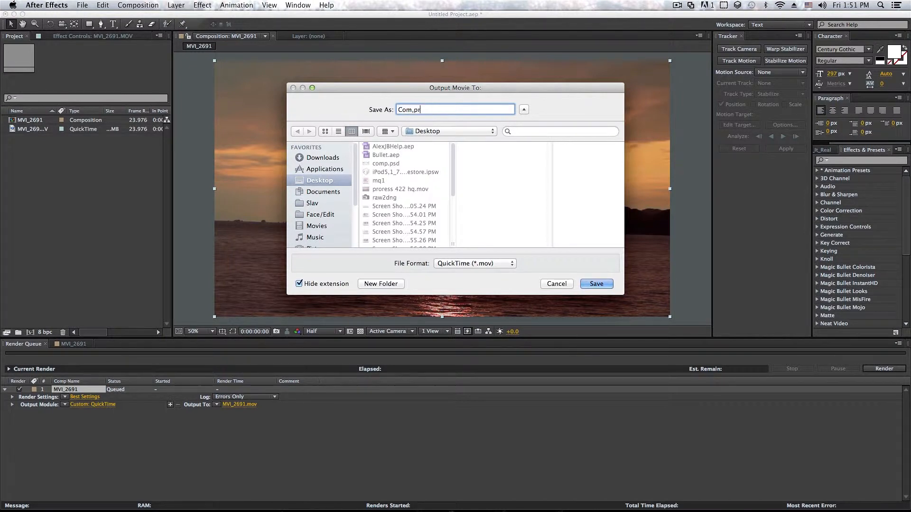
pyautogui.click(596, 284)
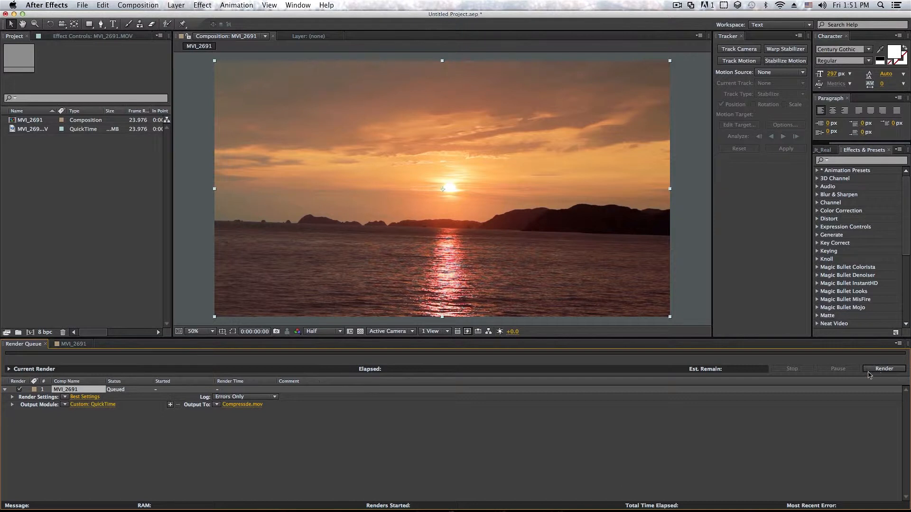
pyautogui.click(884, 368)
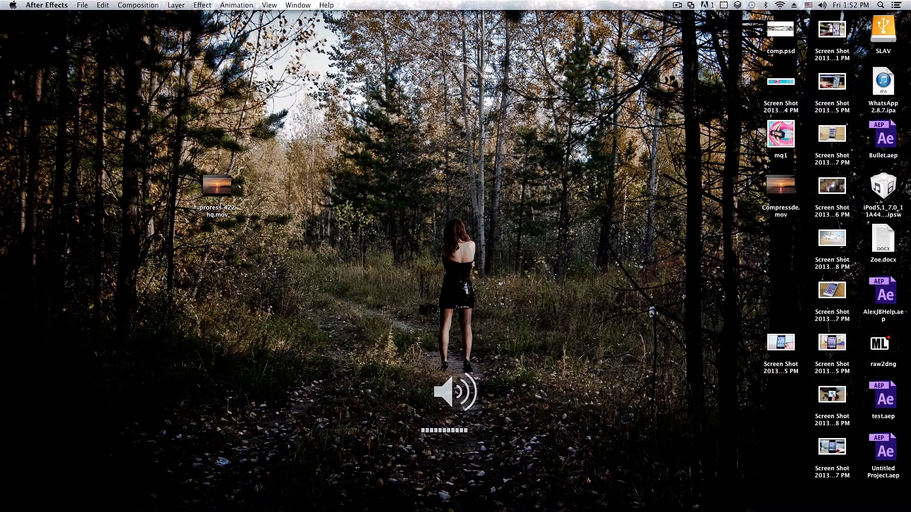
# - Drag Compressde.mov on the desktop next to the ProRes movie
pyautogui.moveTo(780, 185); pyautogui.dragTo(371, 190)
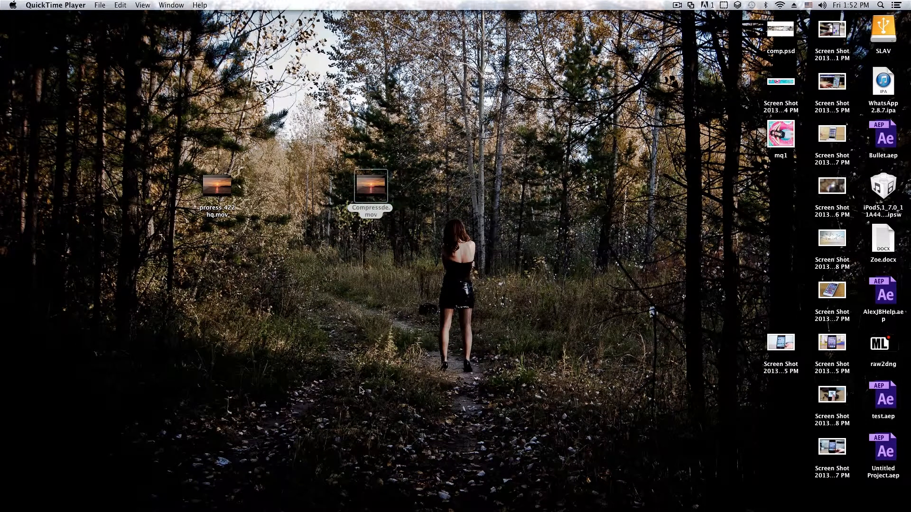
# - Play Compressde.mov in QuickTime Player
pyautogui.doubleClick(373, 186)
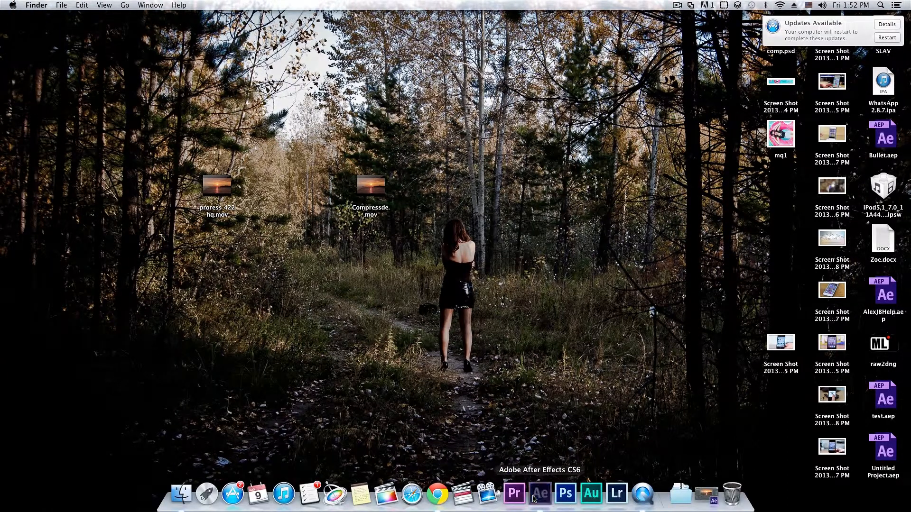
# - Re-queue the MVI_2691 composition from its timeline and open the Lossless output settings
pyautogui.click(539, 494)
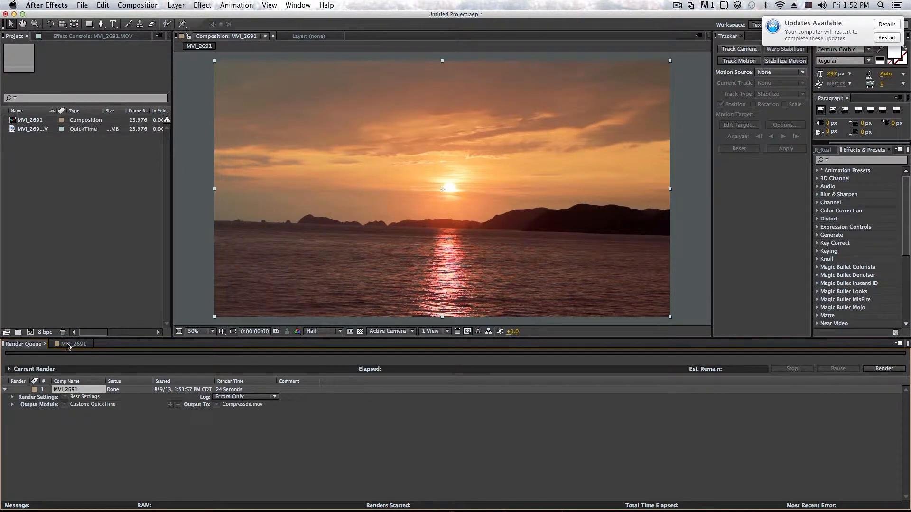
pyautogui.click(71, 343)
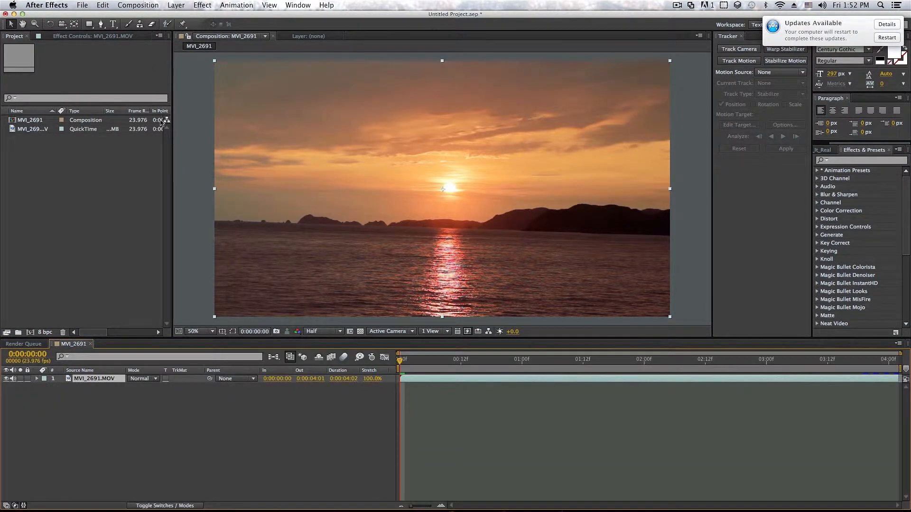
pyautogui.click(138, 5)
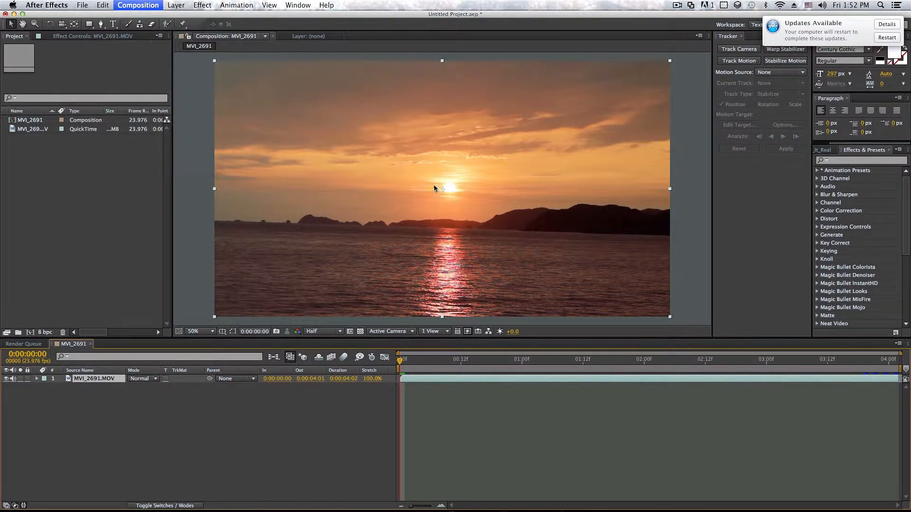
pyautogui.click(22, 344)
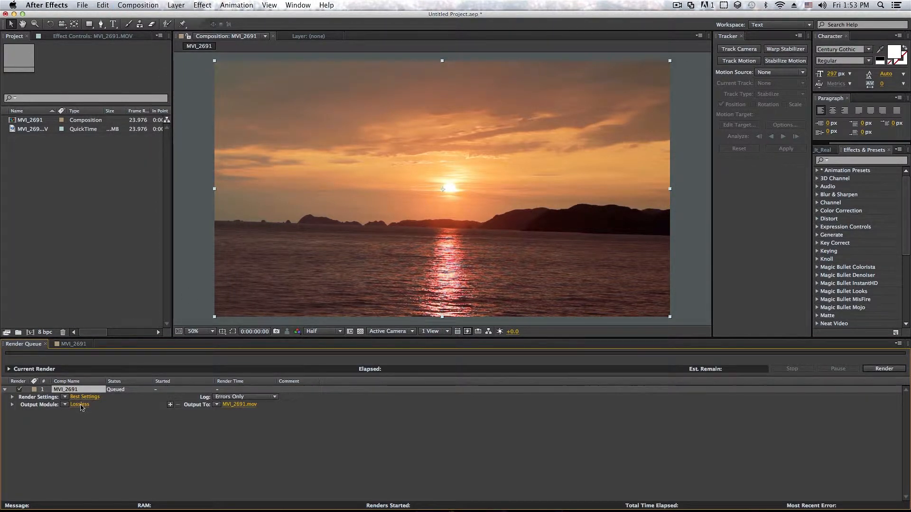
pyautogui.click(80, 405)
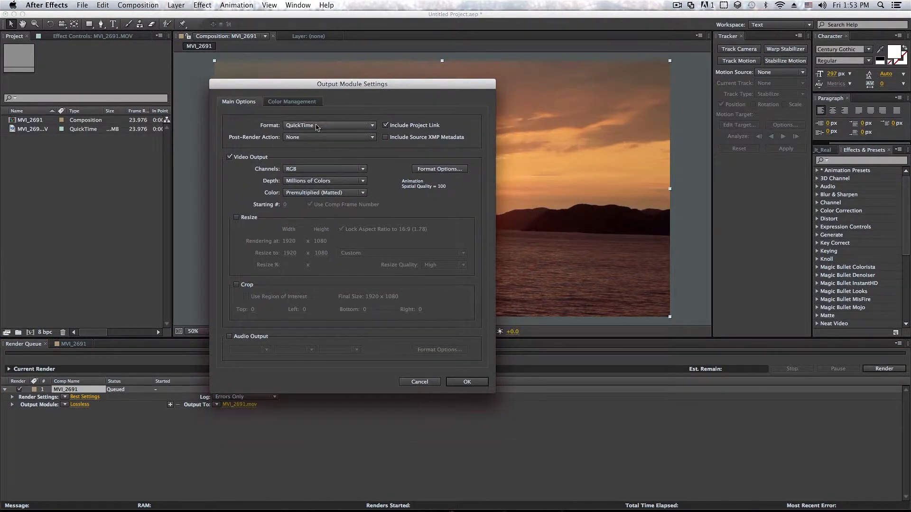
# - Switch the output format to MPEG4 and inspect its format options without changes
pyautogui.click(328, 125)
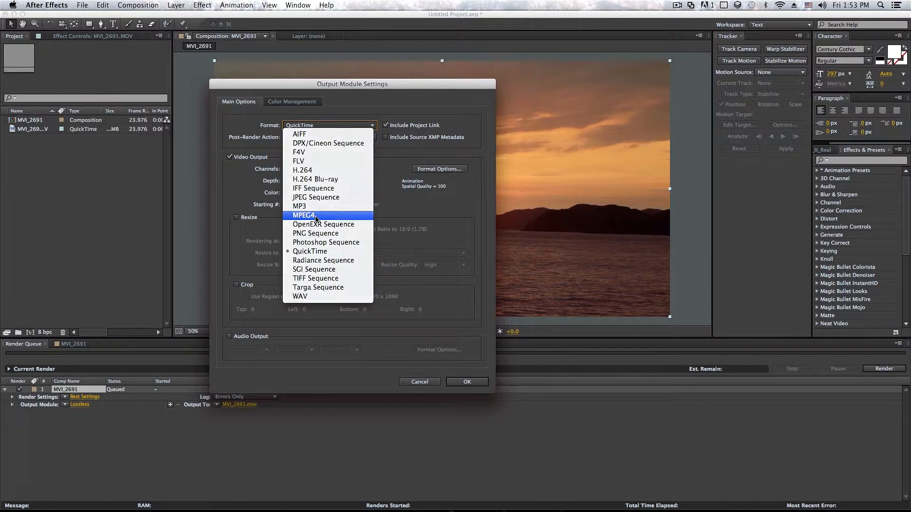
pyautogui.click(309, 251)
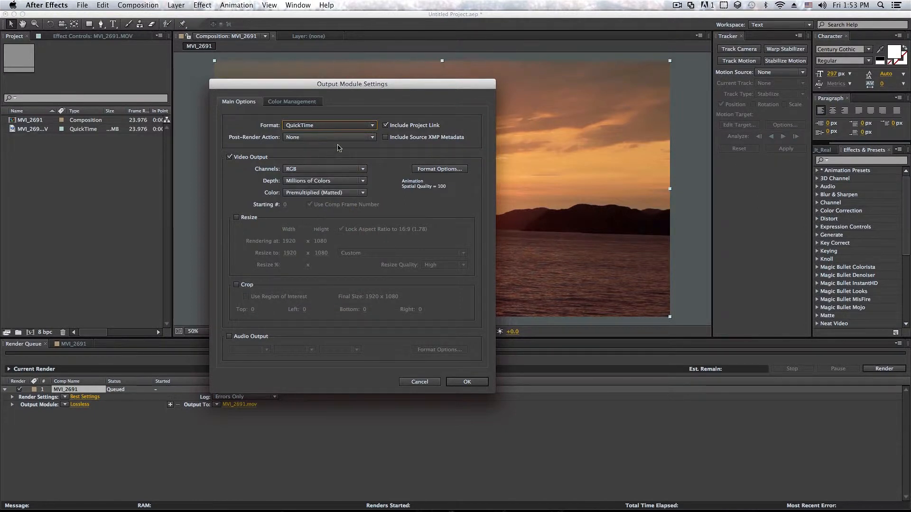
pyautogui.click(329, 125)
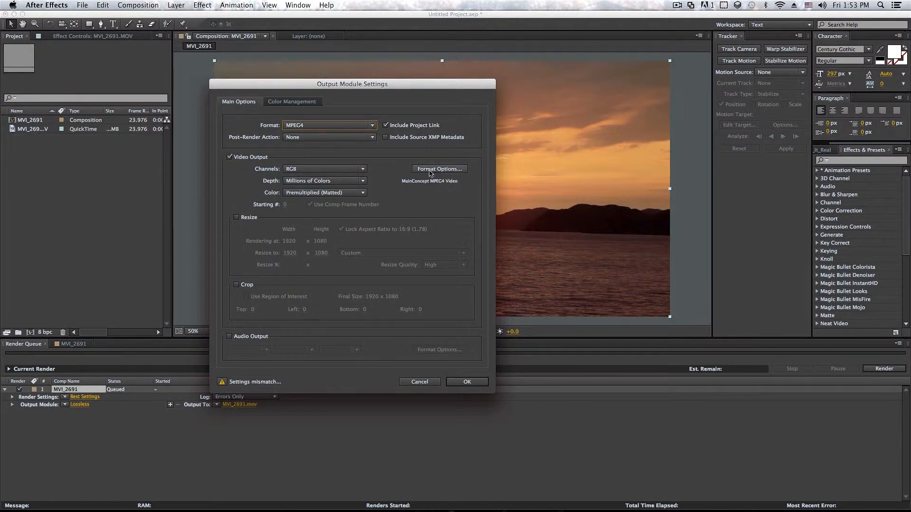
pyautogui.click(439, 169)
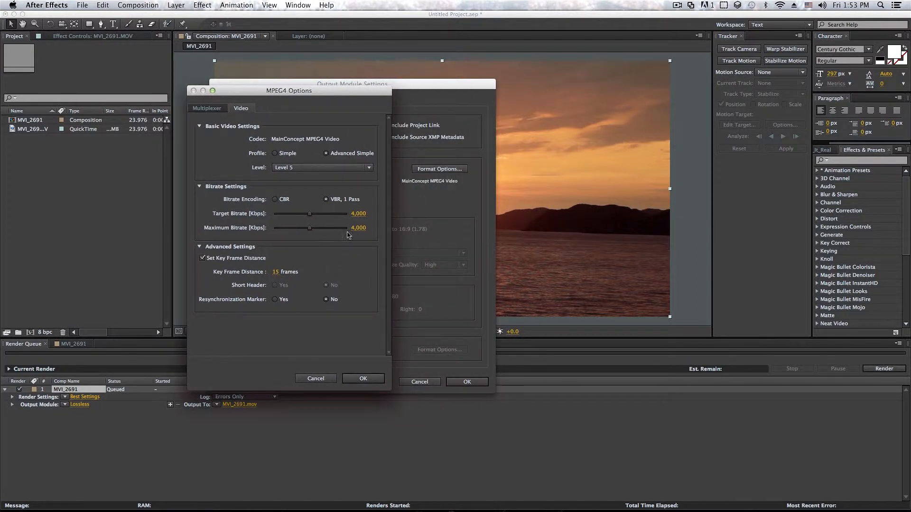
pyautogui.moveTo(226, 100)
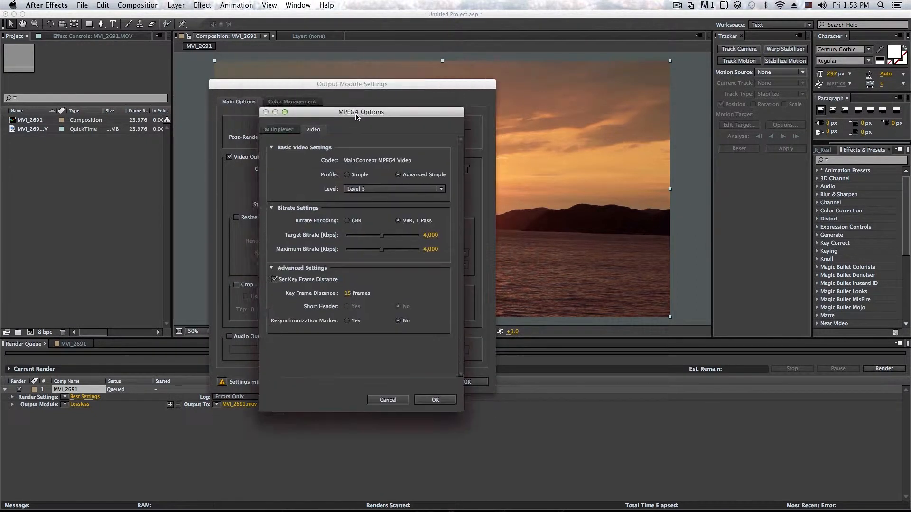
pyautogui.moveTo(360, 111); pyautogui.dragTo(329, 85)
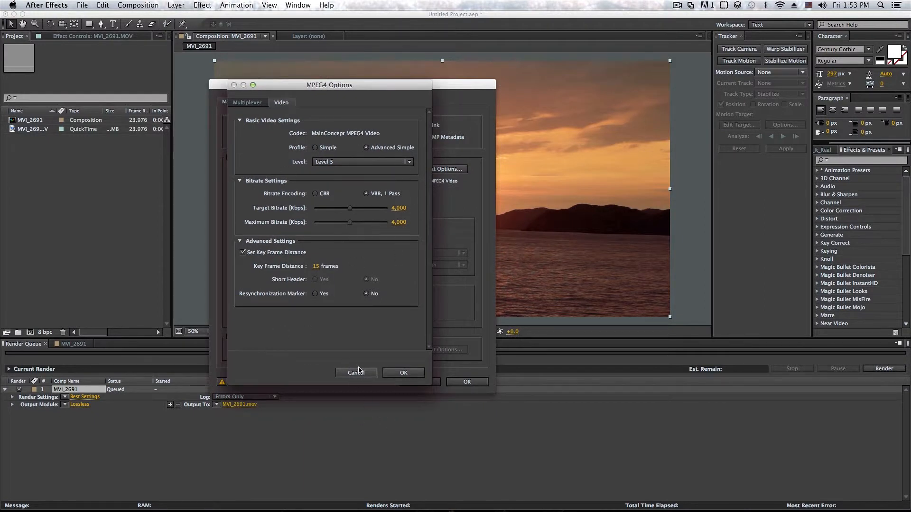
pyautogui.click(404, 373)
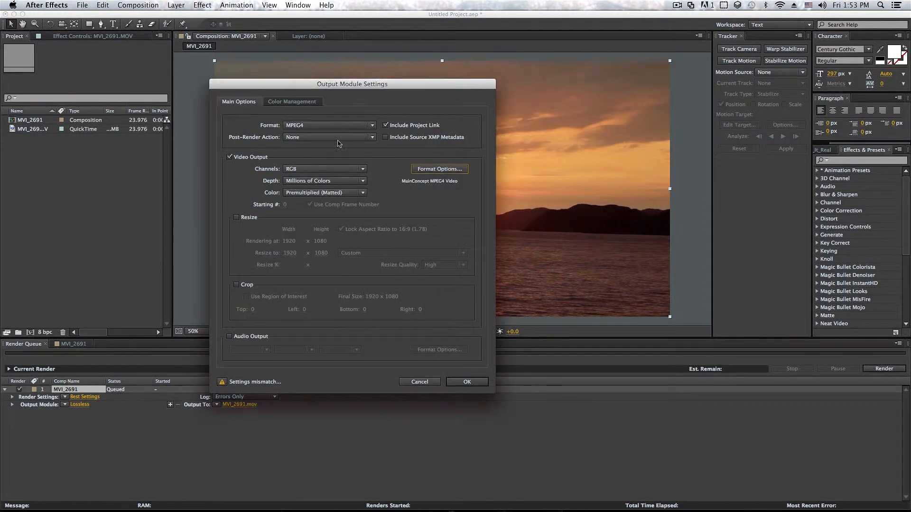
# - Review the MPEG4 video options again, dismiss them, and return to the MVI_2691 timeline
pyautogui.click(329, 124)
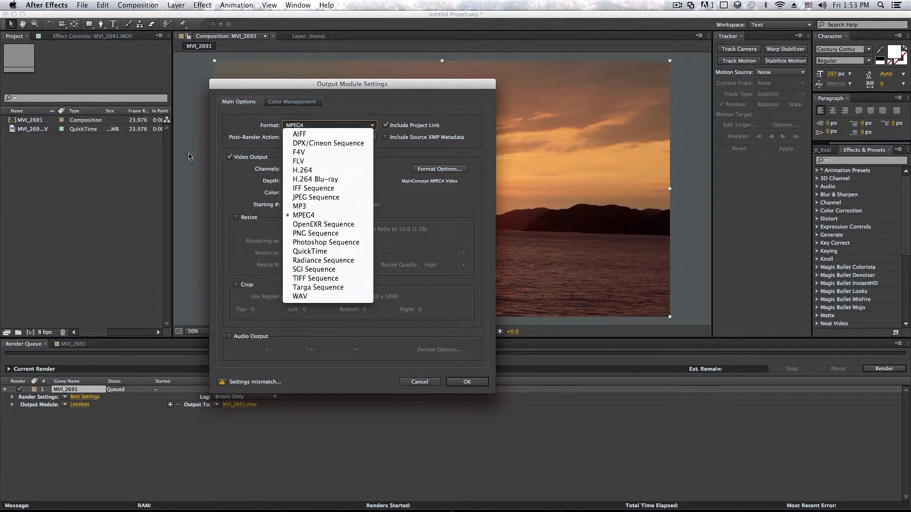
pyautogui.click(440, 168)
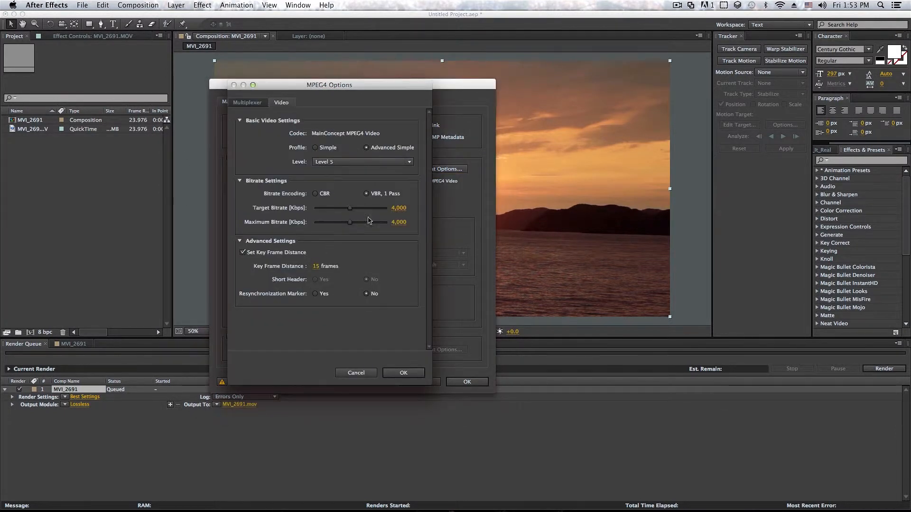
pyautogui.click(403, 372)
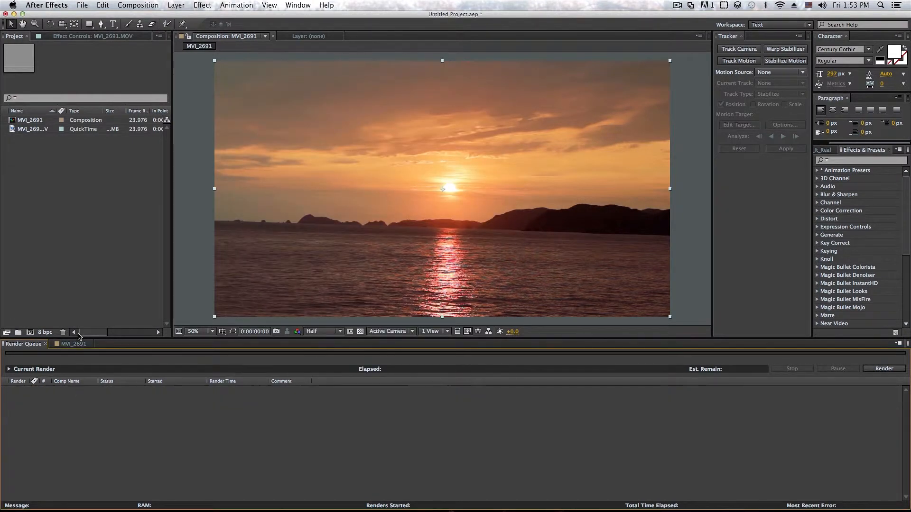
pyautogui.click(72, 344)
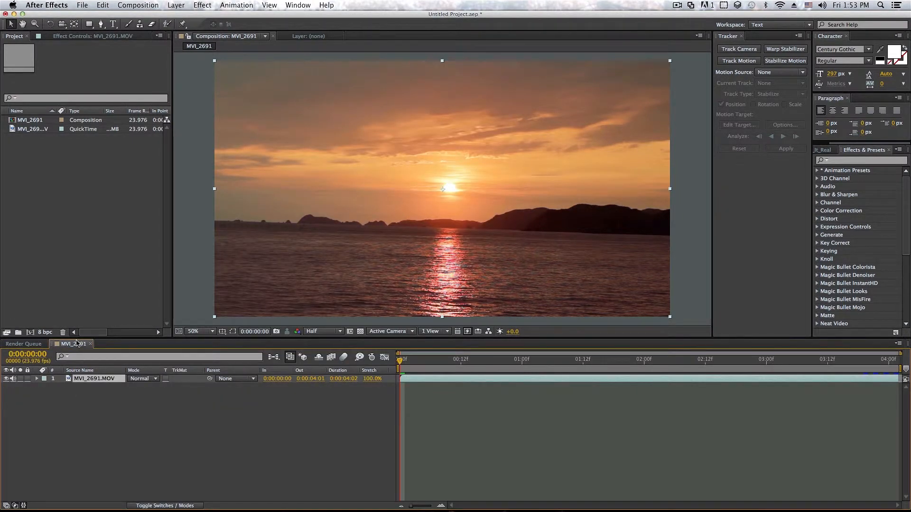